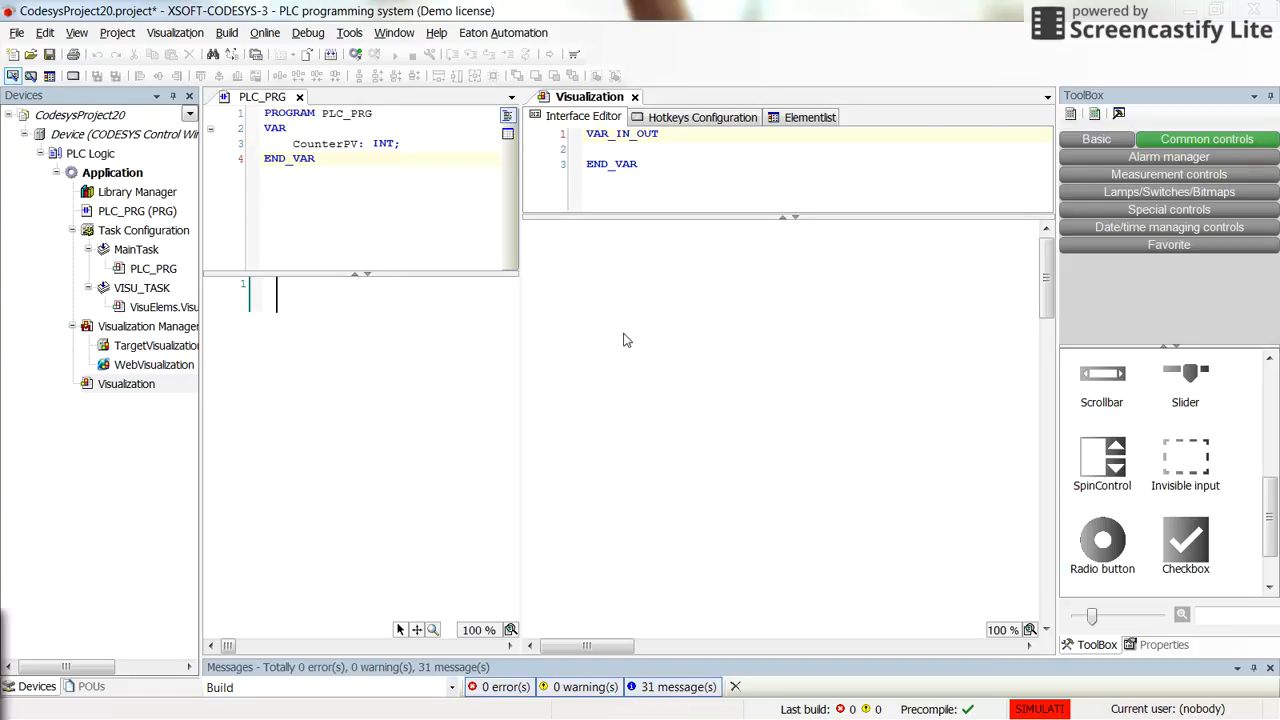
pyautogui.moveTo(644, 312)
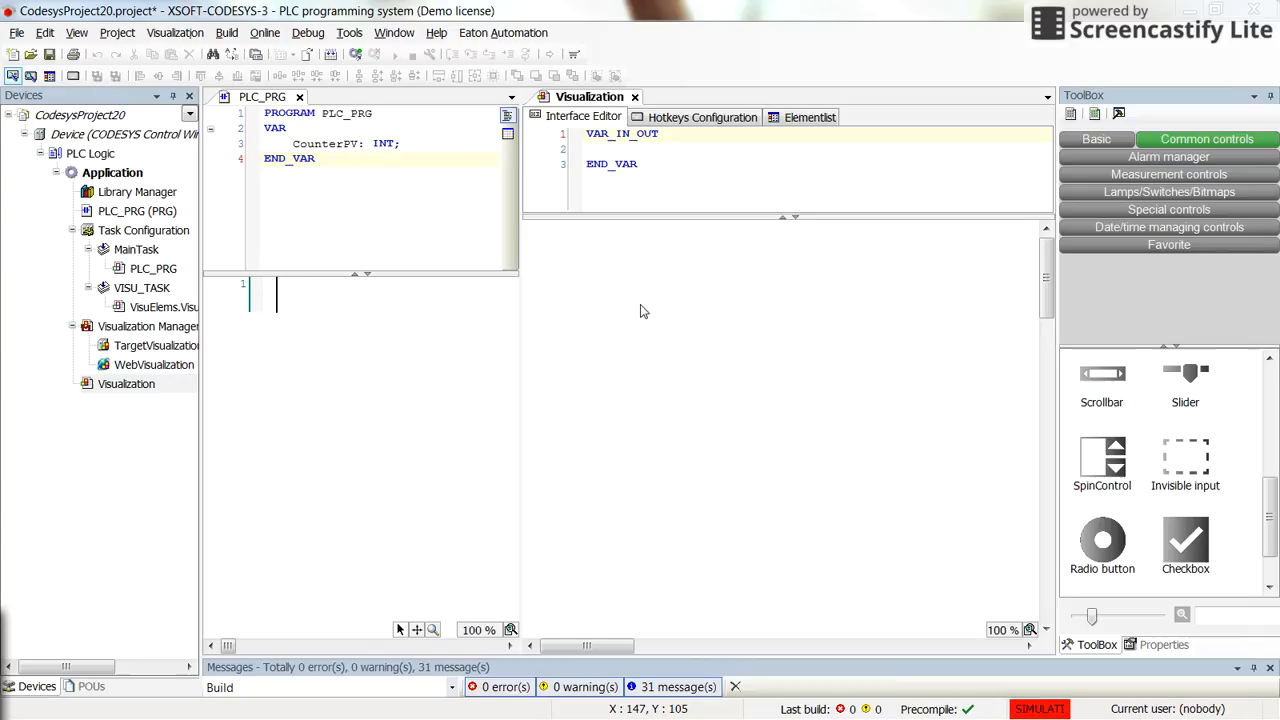
pyautogui.moveTo(1092, 512)
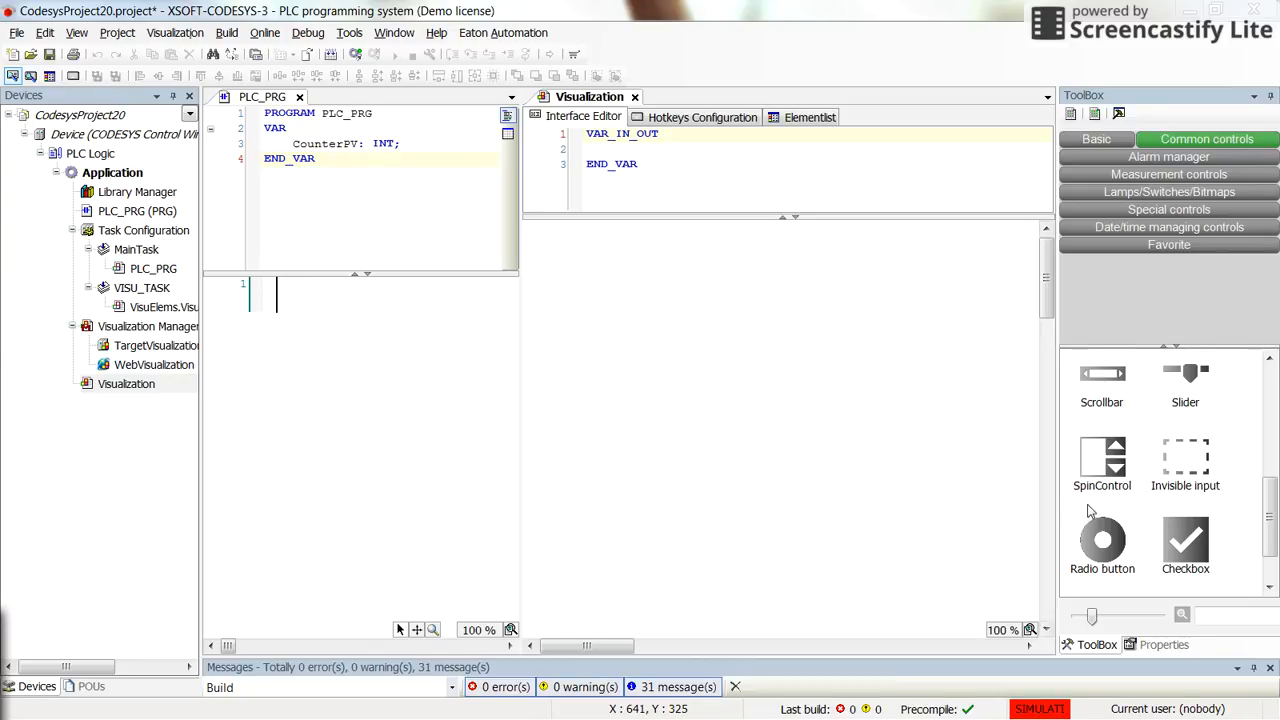
pyautogui.moveTo(1102, 492)
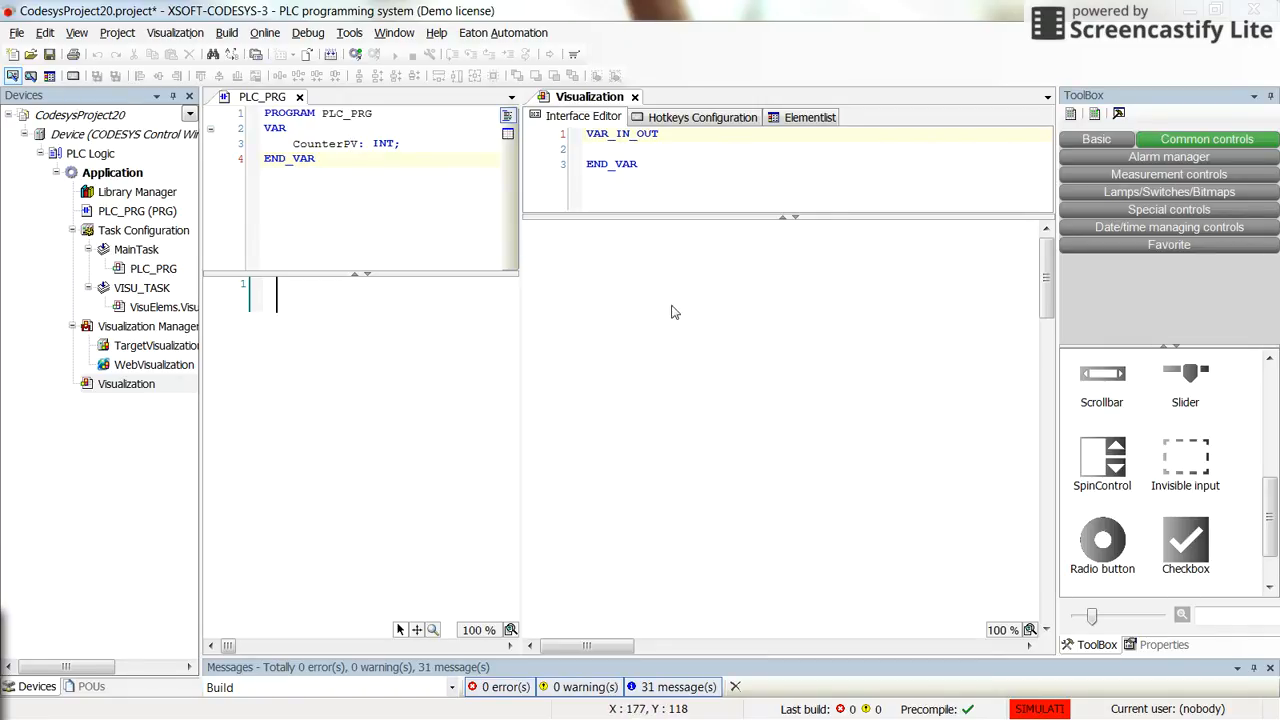
pyautogui.moveTo(658, 318)
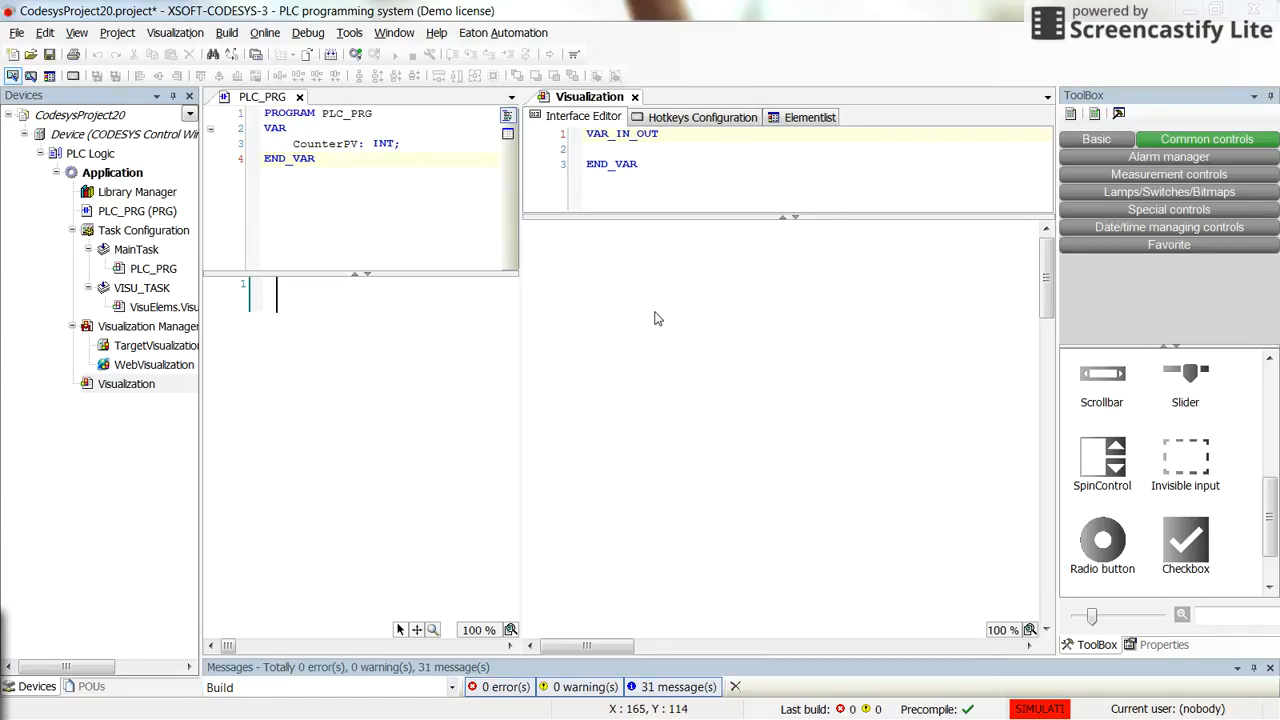
pyautogui.moveTo(640, 304)
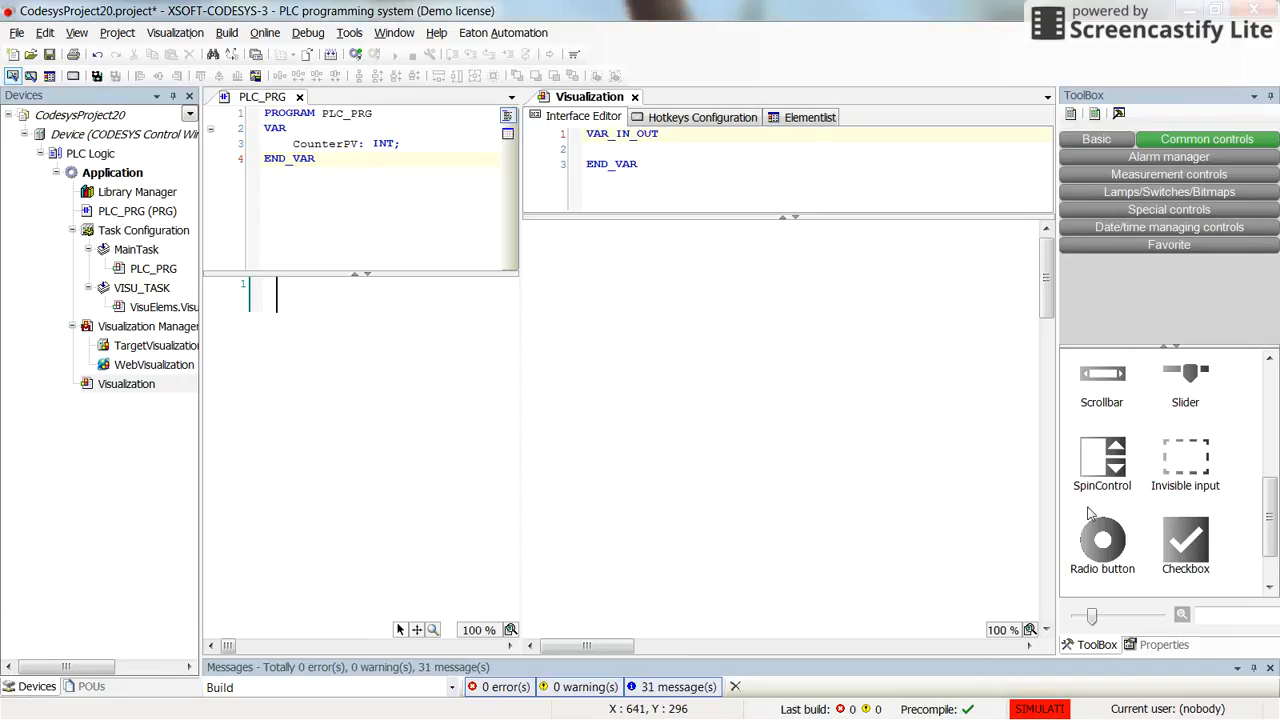
# Drop a SpinControl from the ToolBox onto the canvas at about X 92, Y 124 and select it
pyautogui.click(1102, 460)
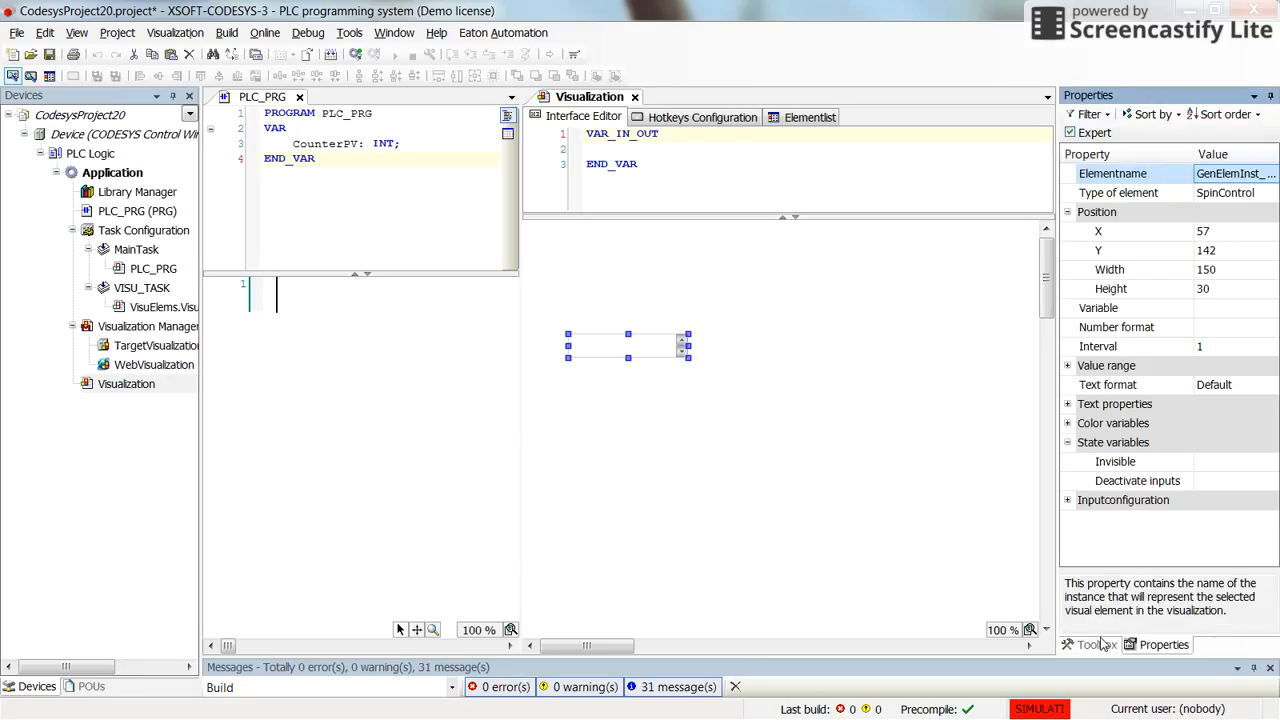
pyautogui.click(1090, 644)
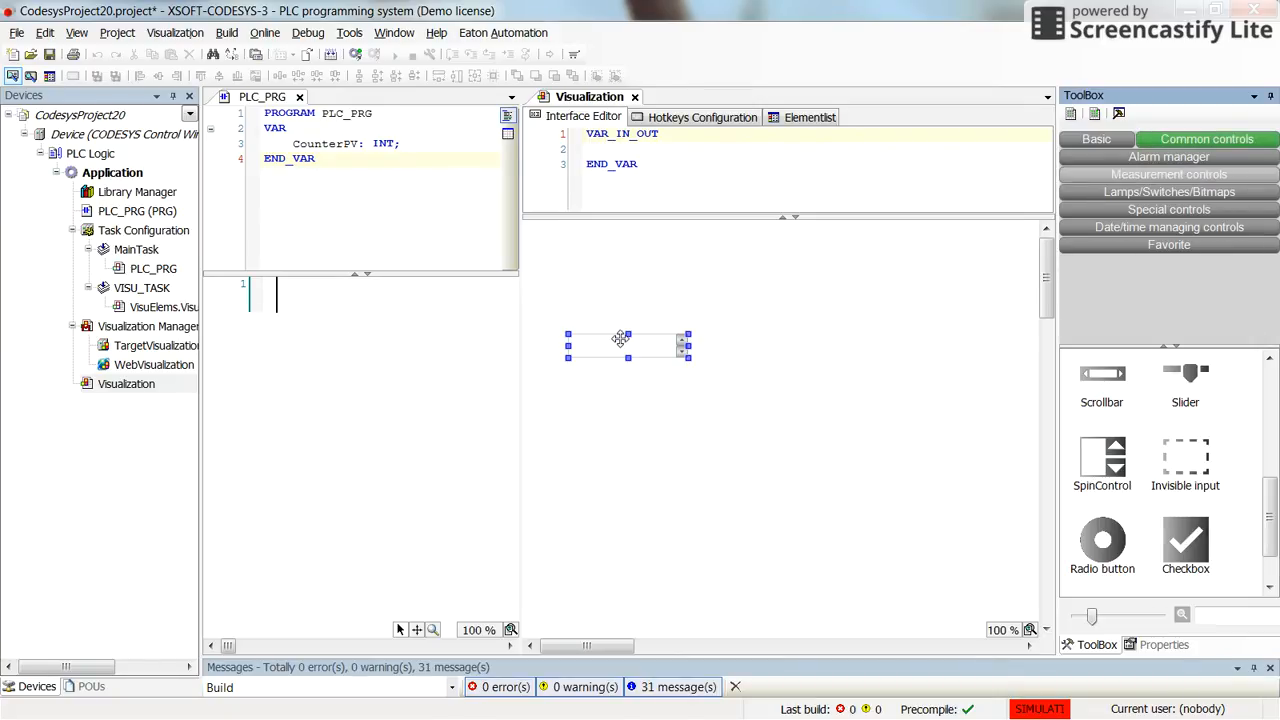
pyautogui.click(1164, 644)
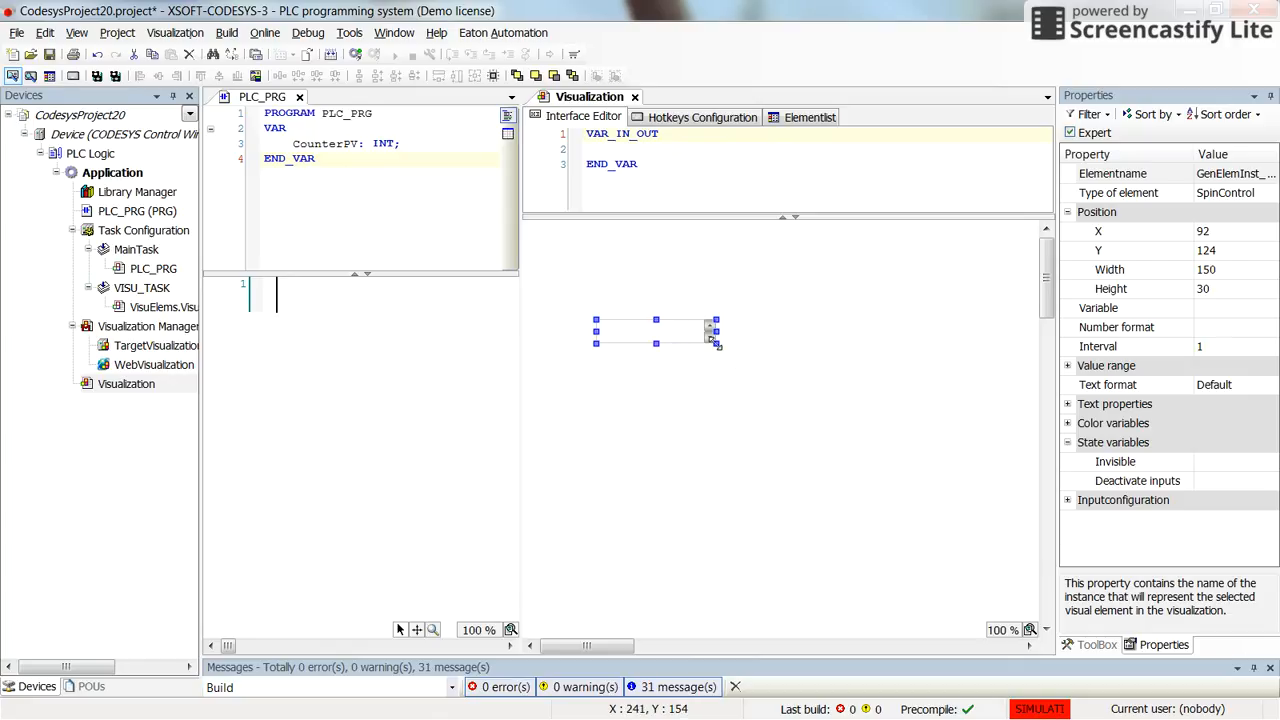
pyautogui.moveTo(1264, 320)
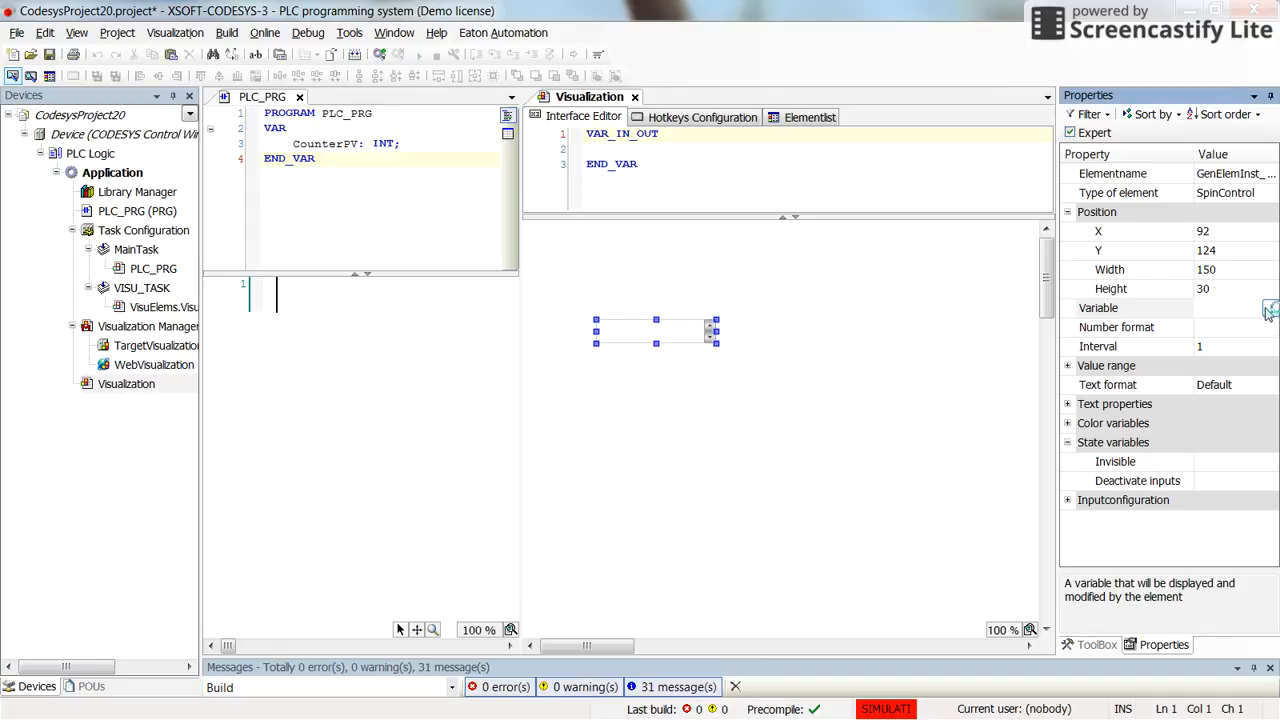
# Bind the spin control's Variable to PLC_PRG.CounterPV and move it to X 148, Y 112
pyautogui.click(1270, 308)
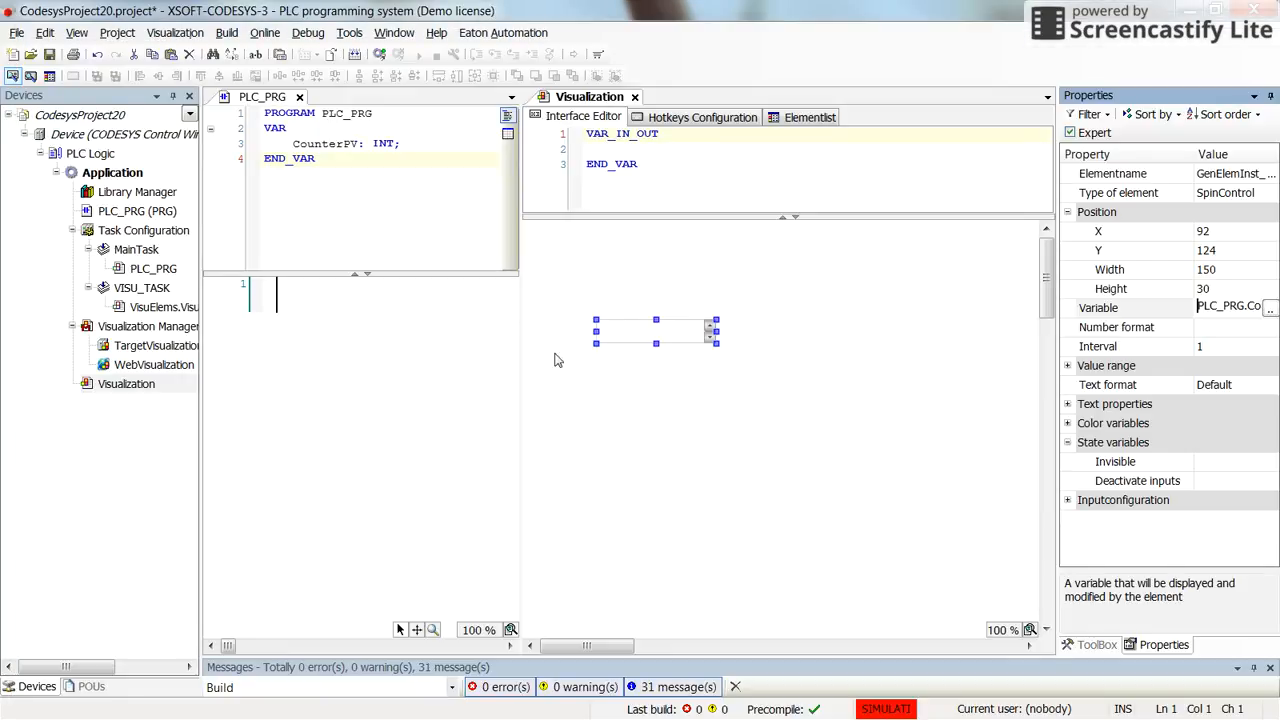
pyautogui.moveTo(656, 332); pyautogui.dragTo(700, 322)
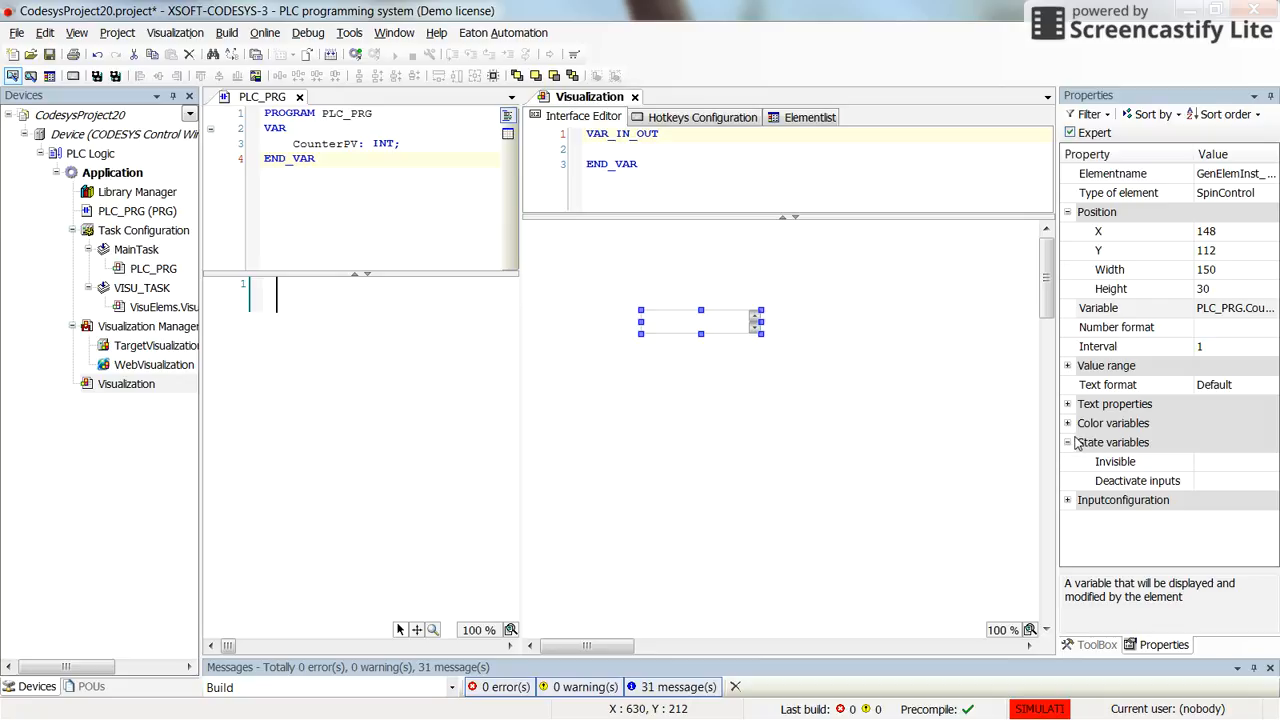
# Expand the Value range properties and nudge the spin control up to Y 97
pyautogui.click(1068, 364)
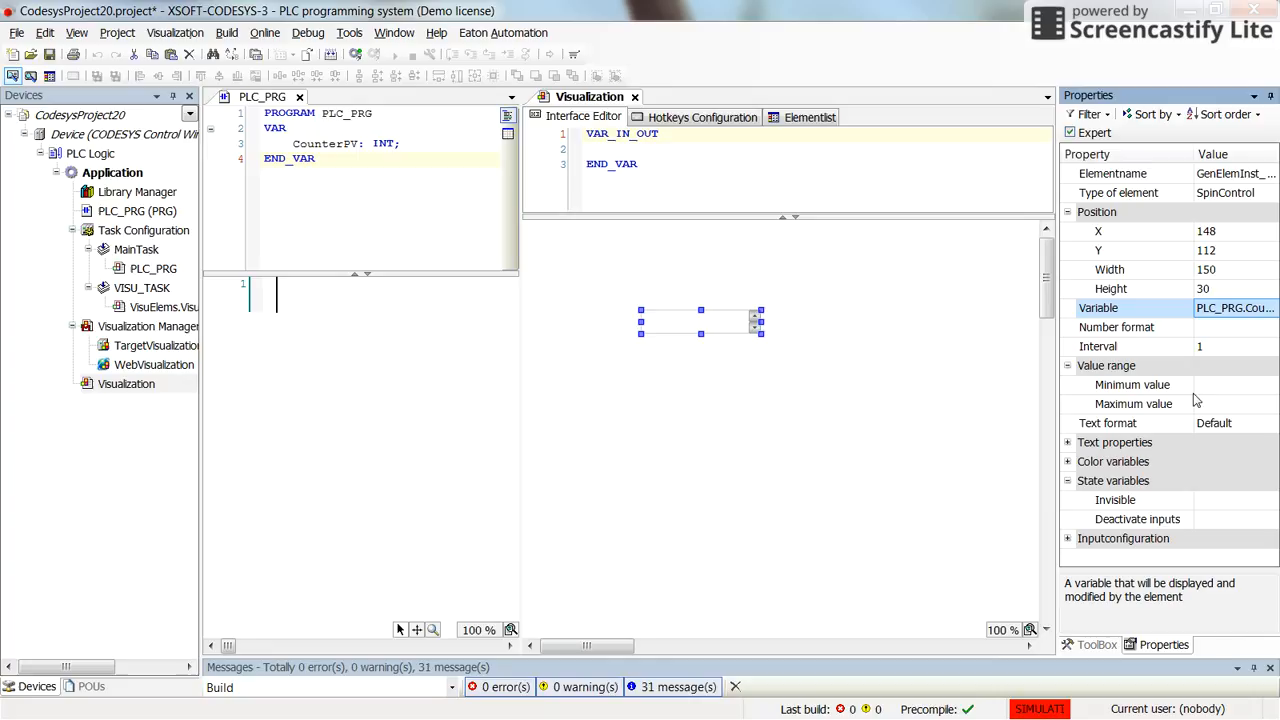
pyautogui.moveTo(1224, 400)
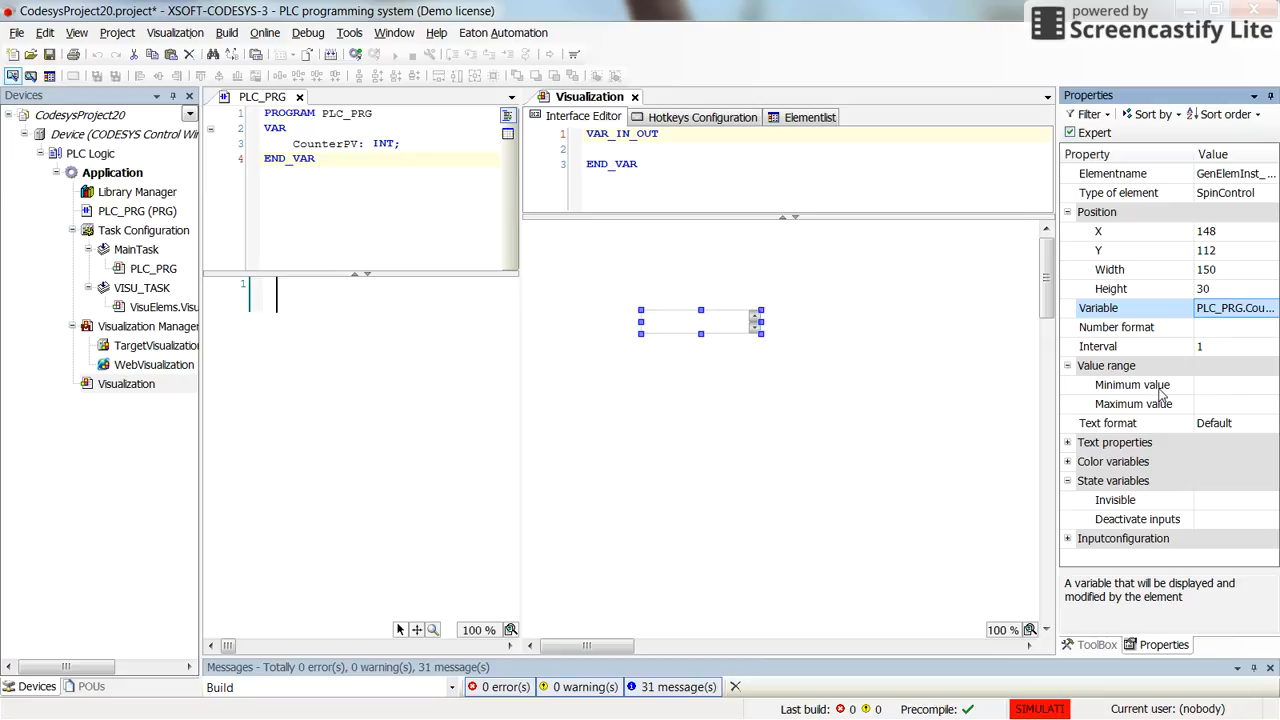
pyautogui.moveTo(952, 400)
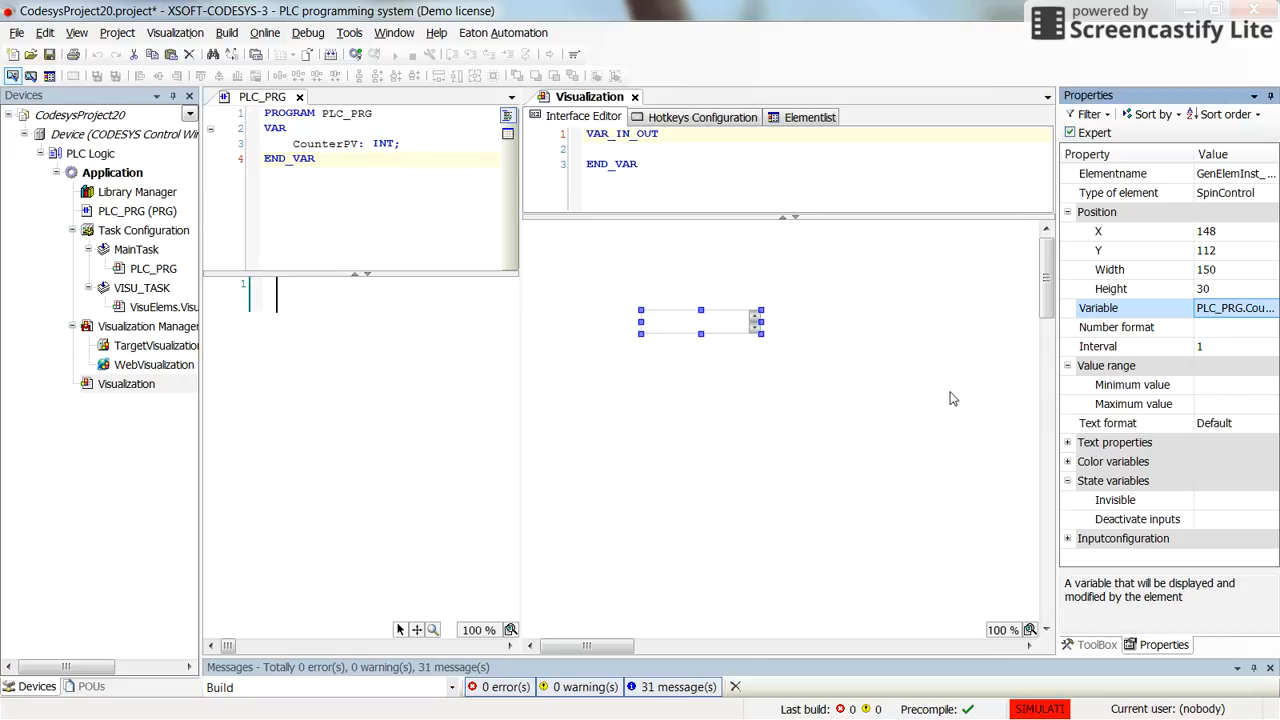
pyautogui.moveTo(730, 370)
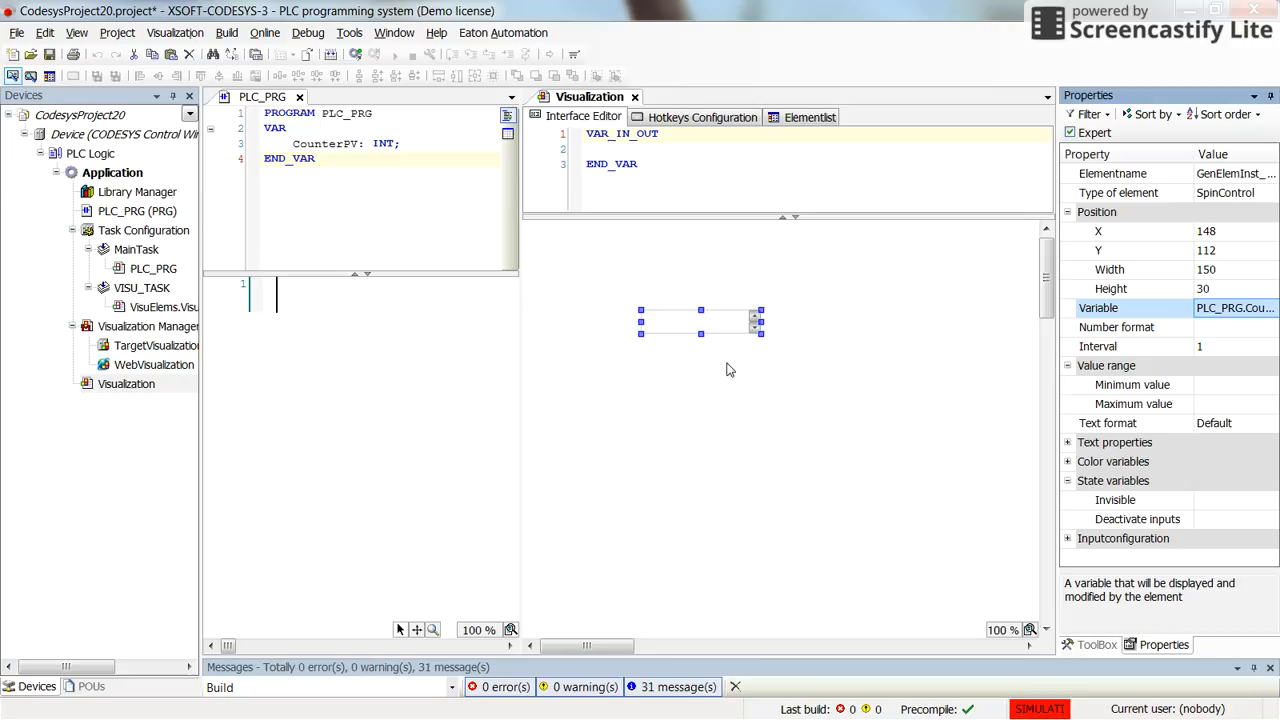
pyautogui.moveTo(708, 344)
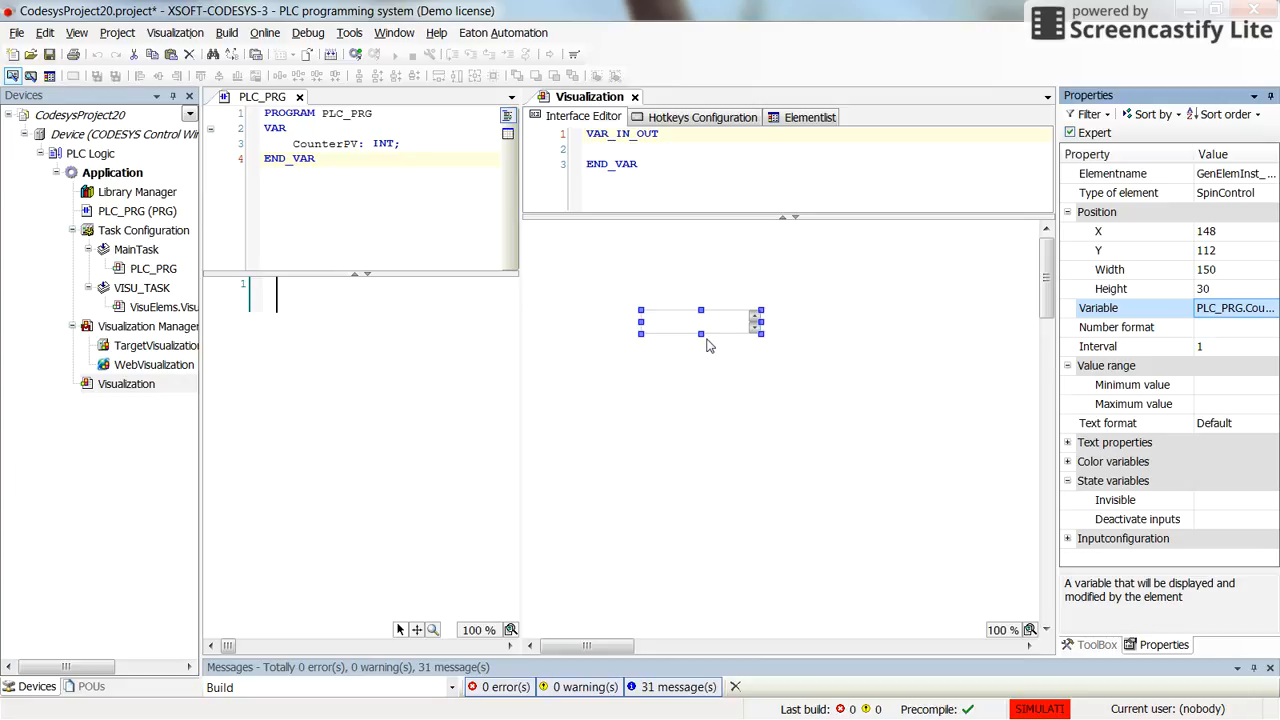
pyautogui.moveTo(700, 324); pyautogui.dragTo(710, 310)
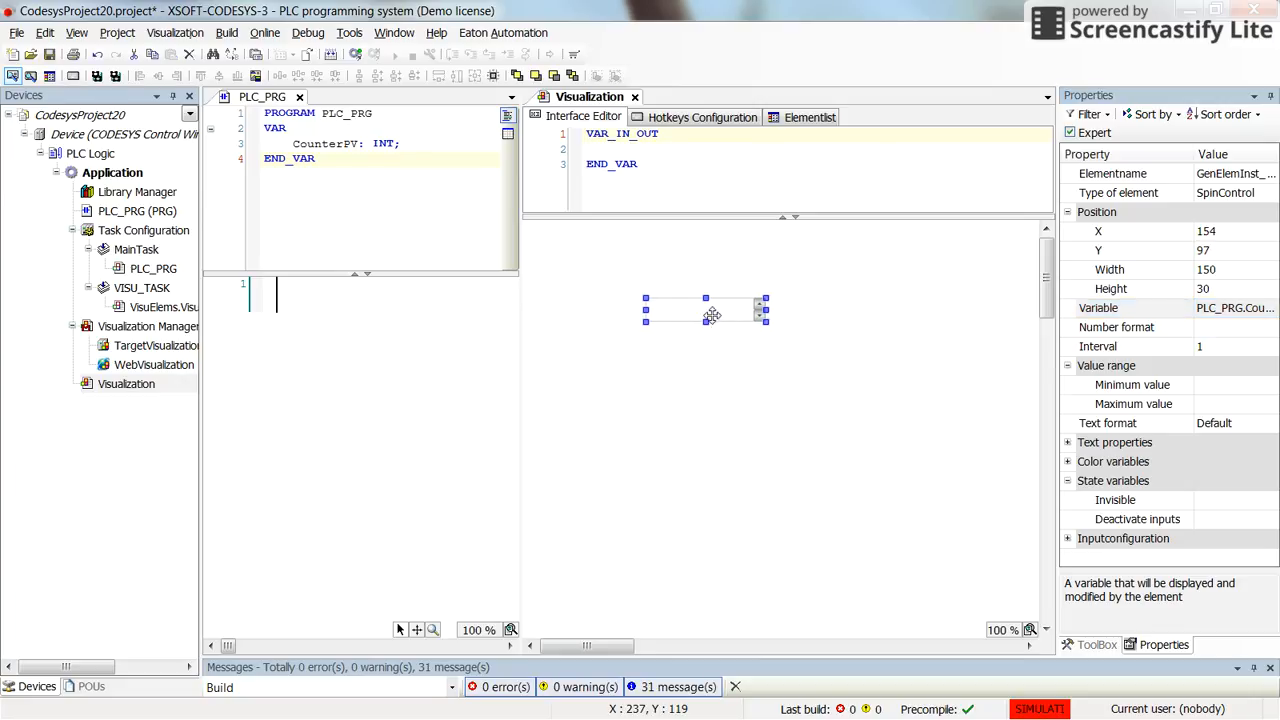
pyautogui.moveTo(1190, 390)
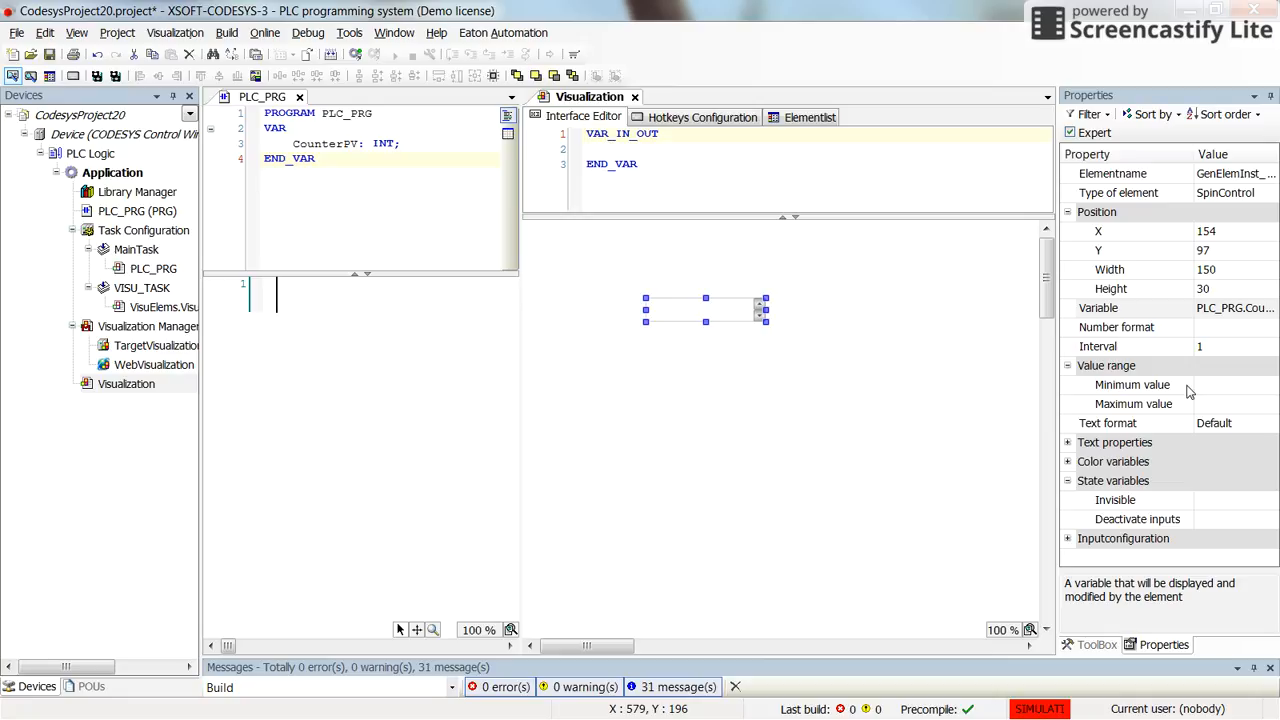
pyautogui.moveTo(1246, 396)
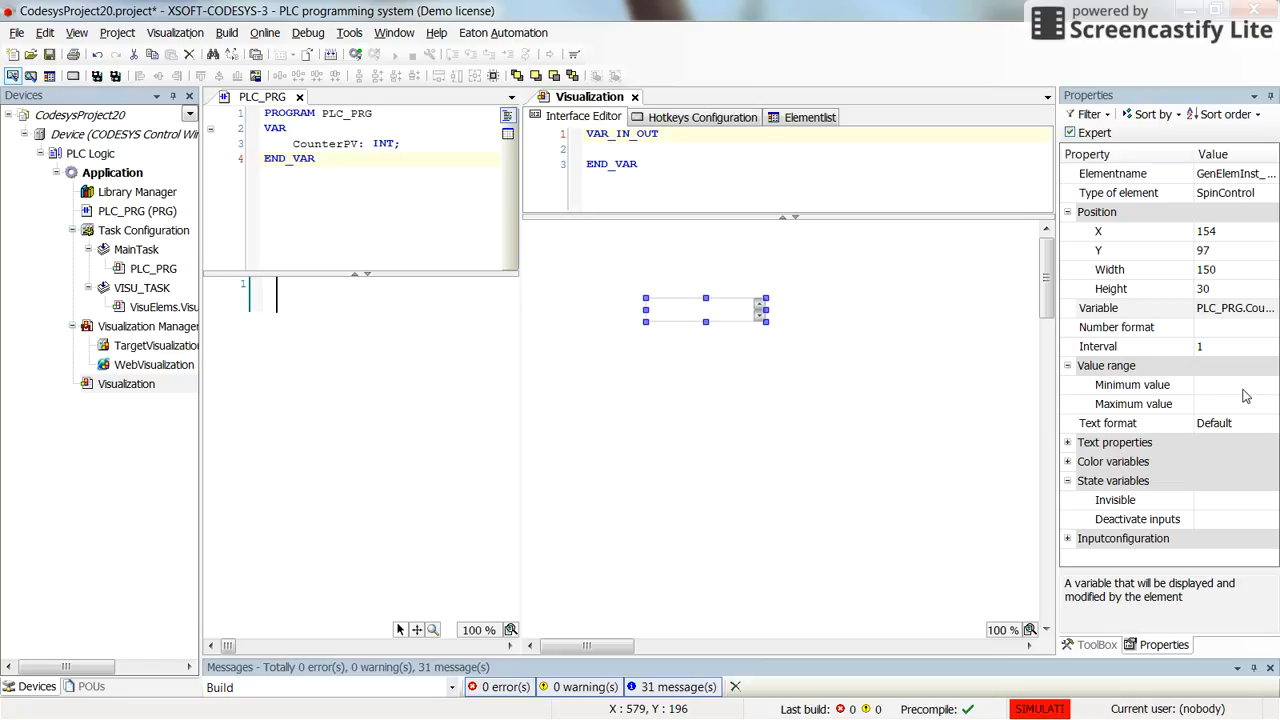
# Enter 0 as the spin control's Minimum value and save the project
pyautogui.click(1230, 384)
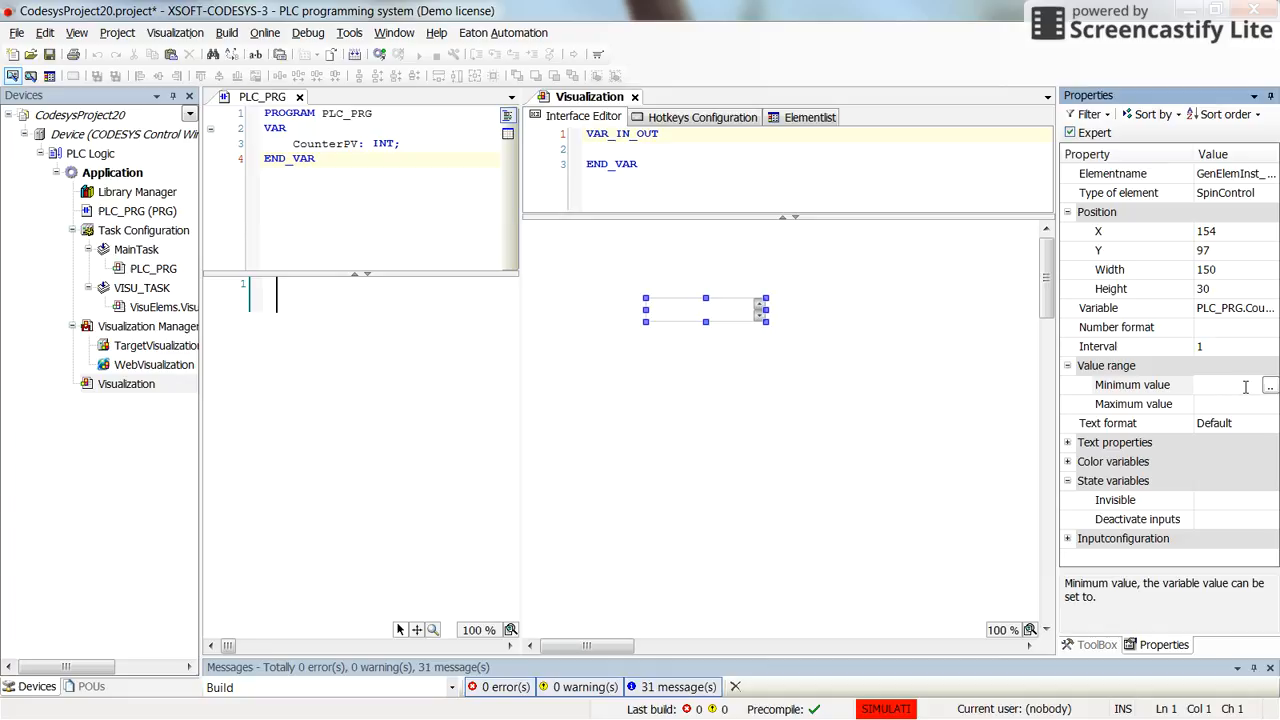
pyautogui.write('0')
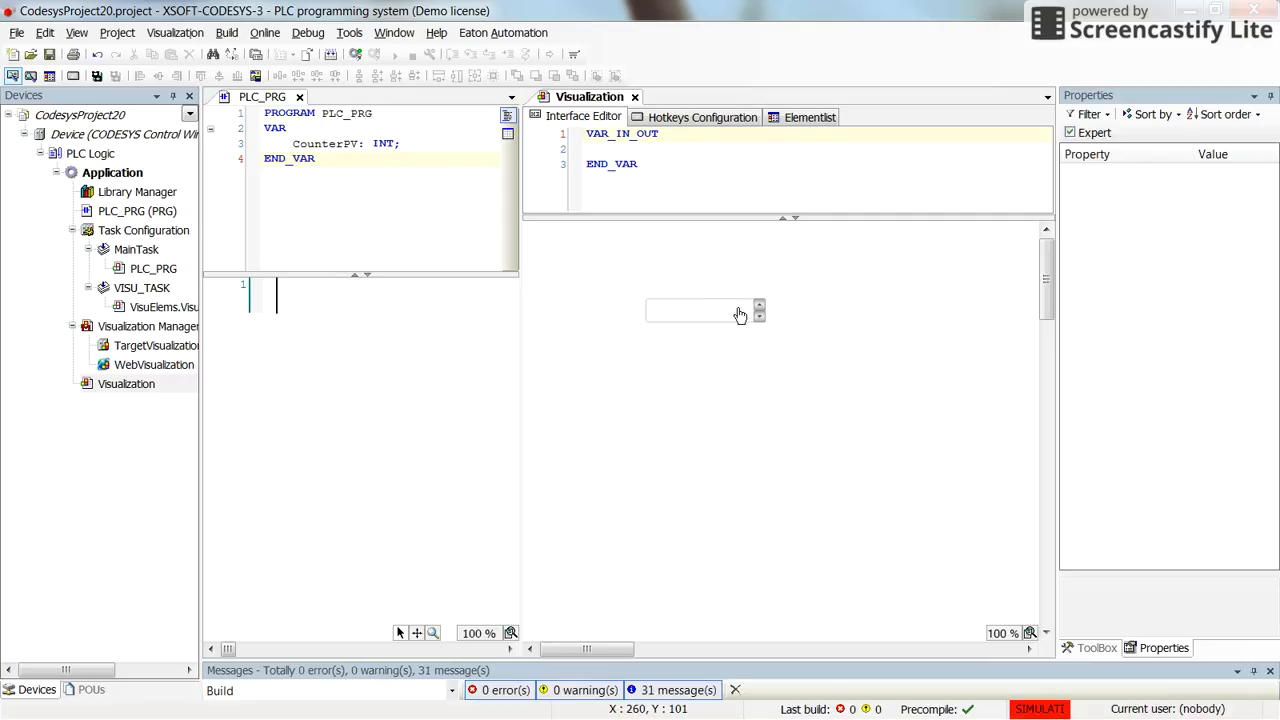
# Reselect the spin control and check its Minimum value of 0 before going Online > Login
pyautogui.click(704, 310)
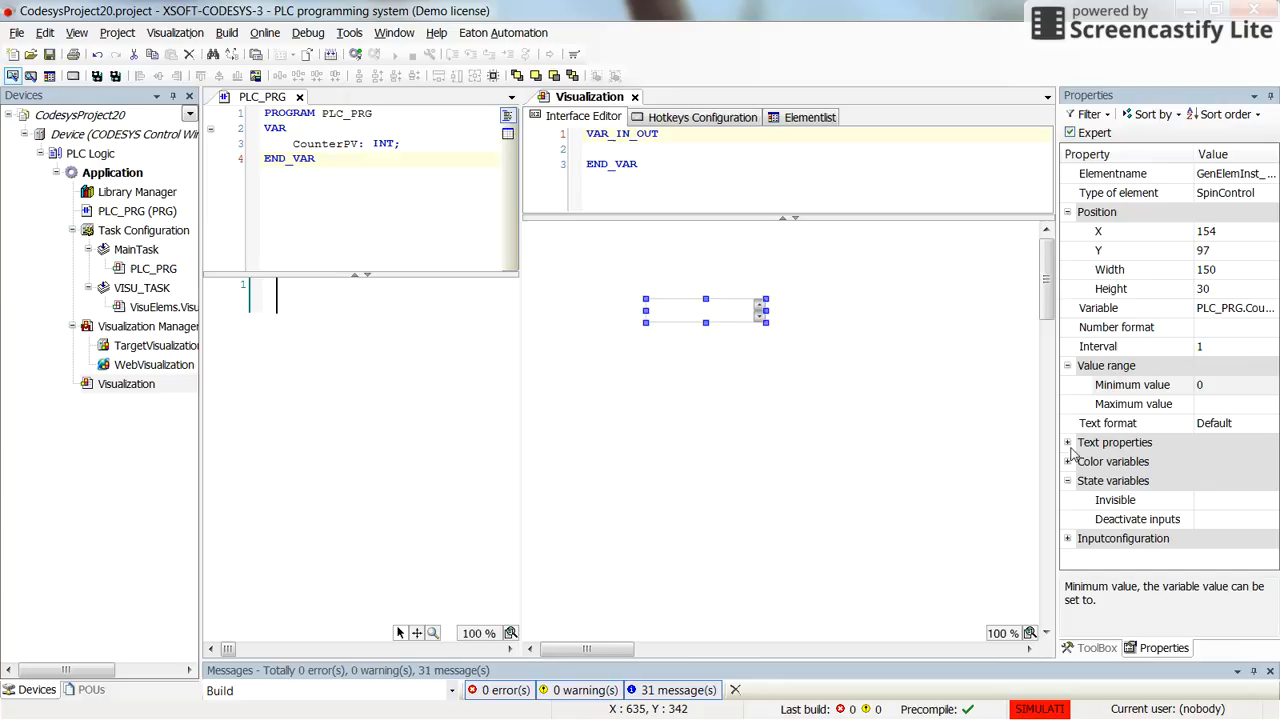
pyautogui.click(1236, 384)
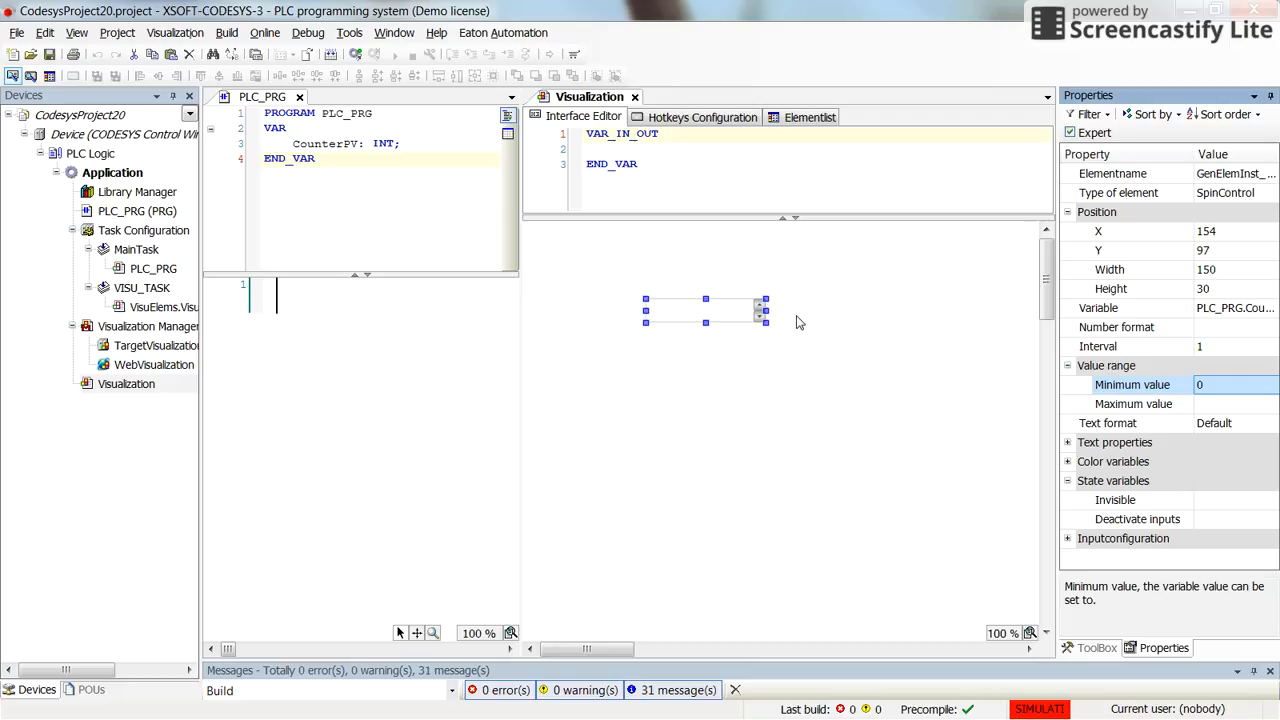
pyautogui.moveTo(490, 100)
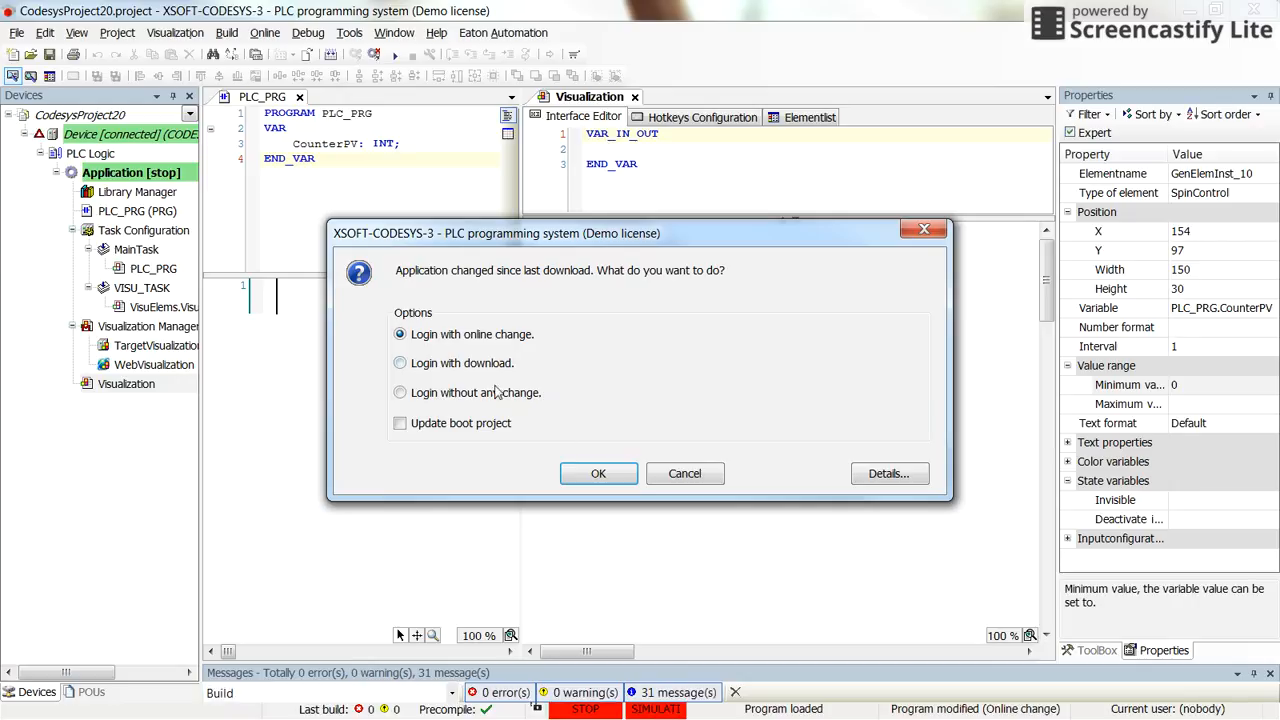
# Confirm 'Login with online change' with OK so the controller login proceeds
pyautogui.click(598, 472)
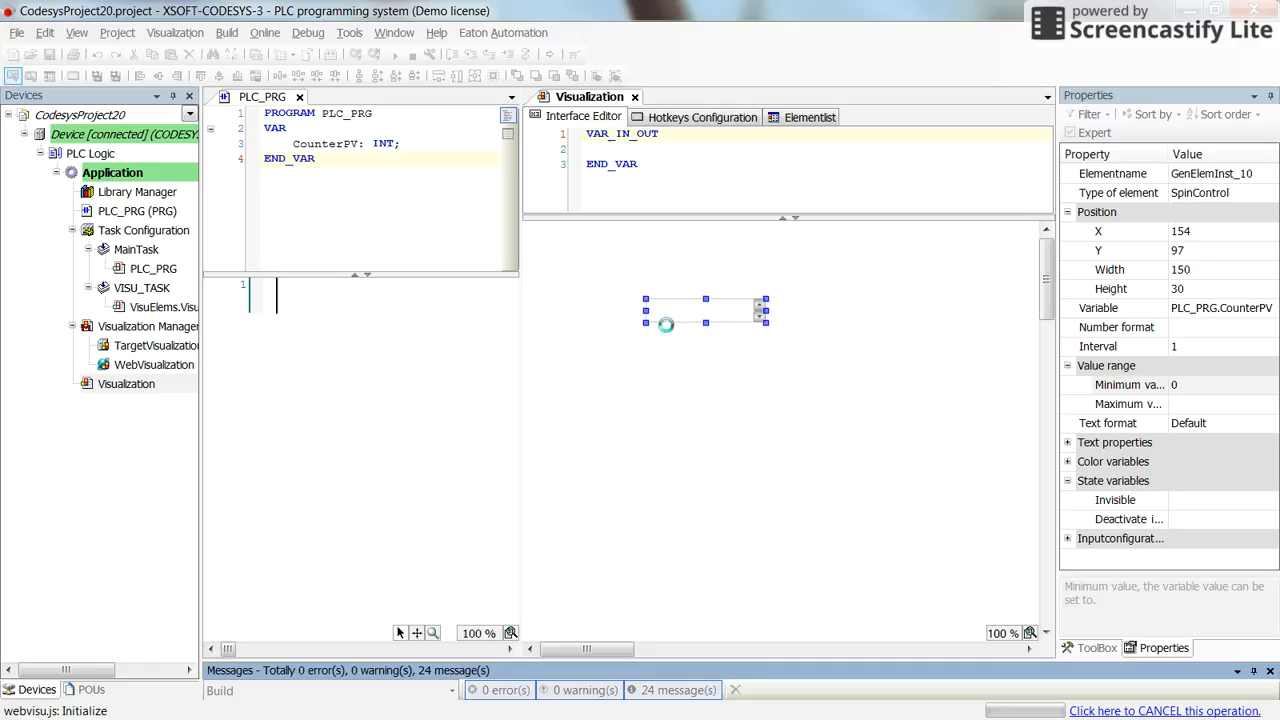
pyautogui.moveTo(624, 320)
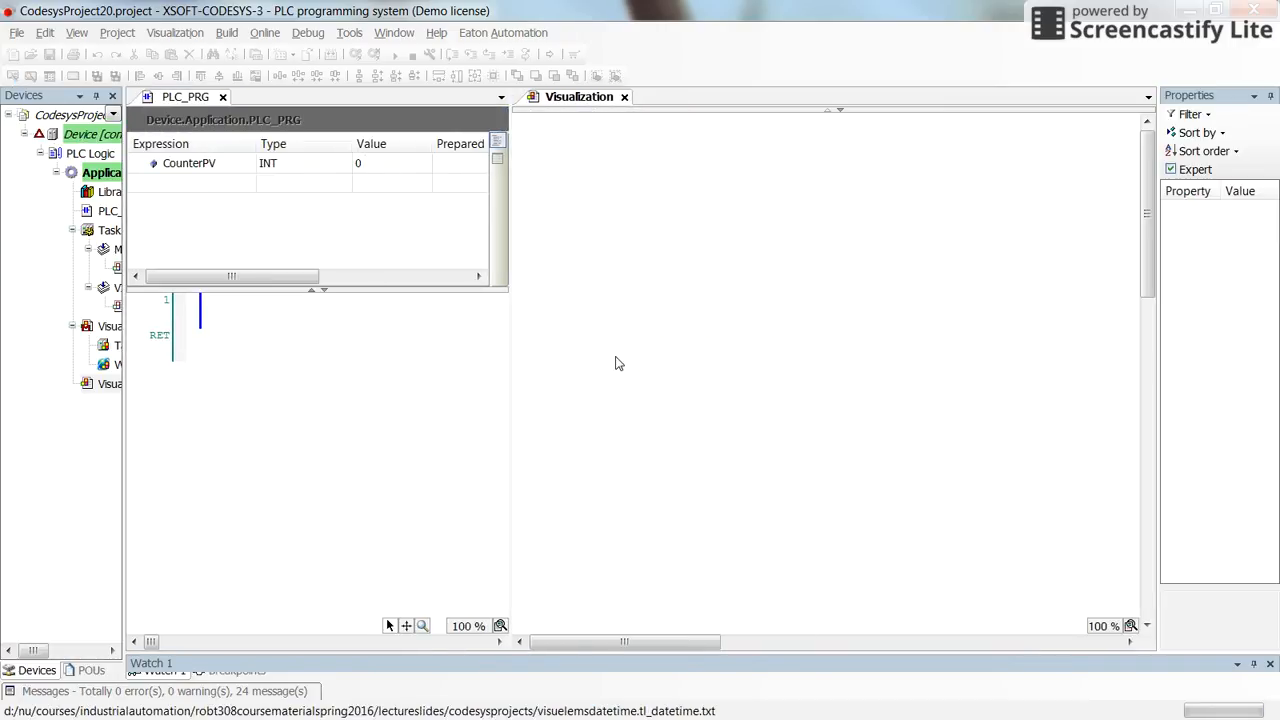
# Start the application in simulation so the spin control shows CounterPV = 0
pyautogui.click(392, 54)
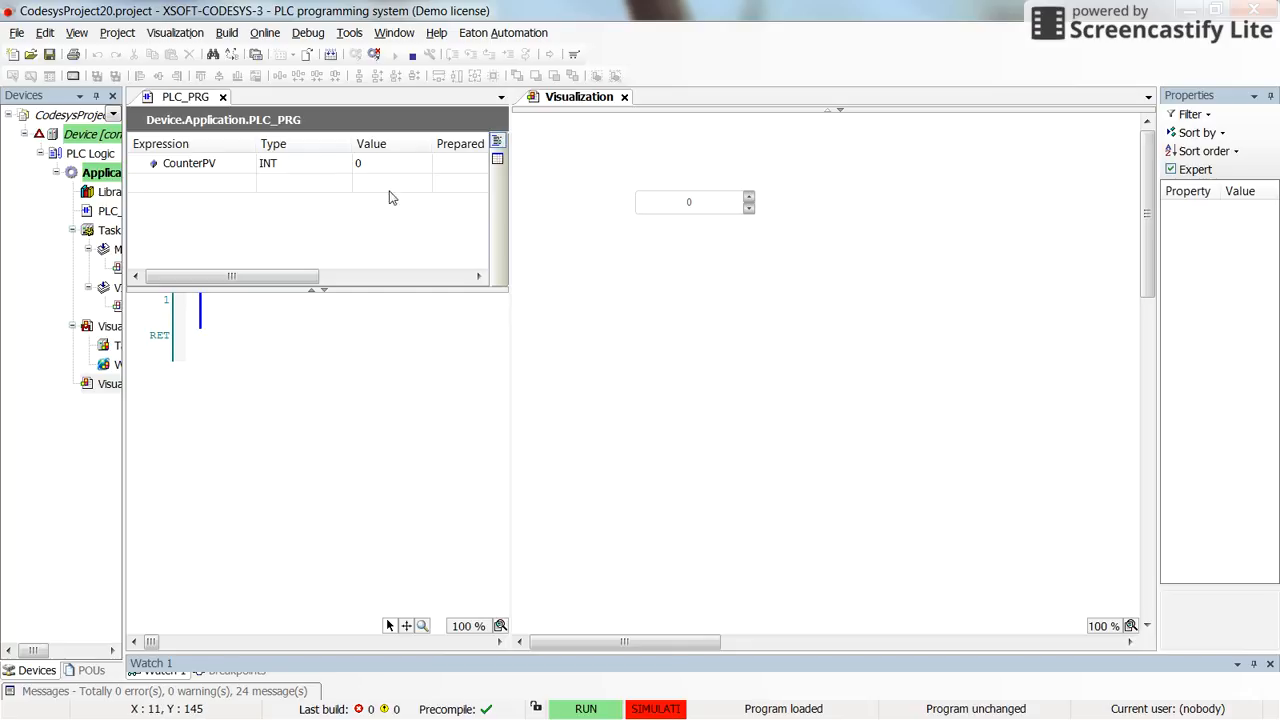
pyautogui.moveTo(204, 174)
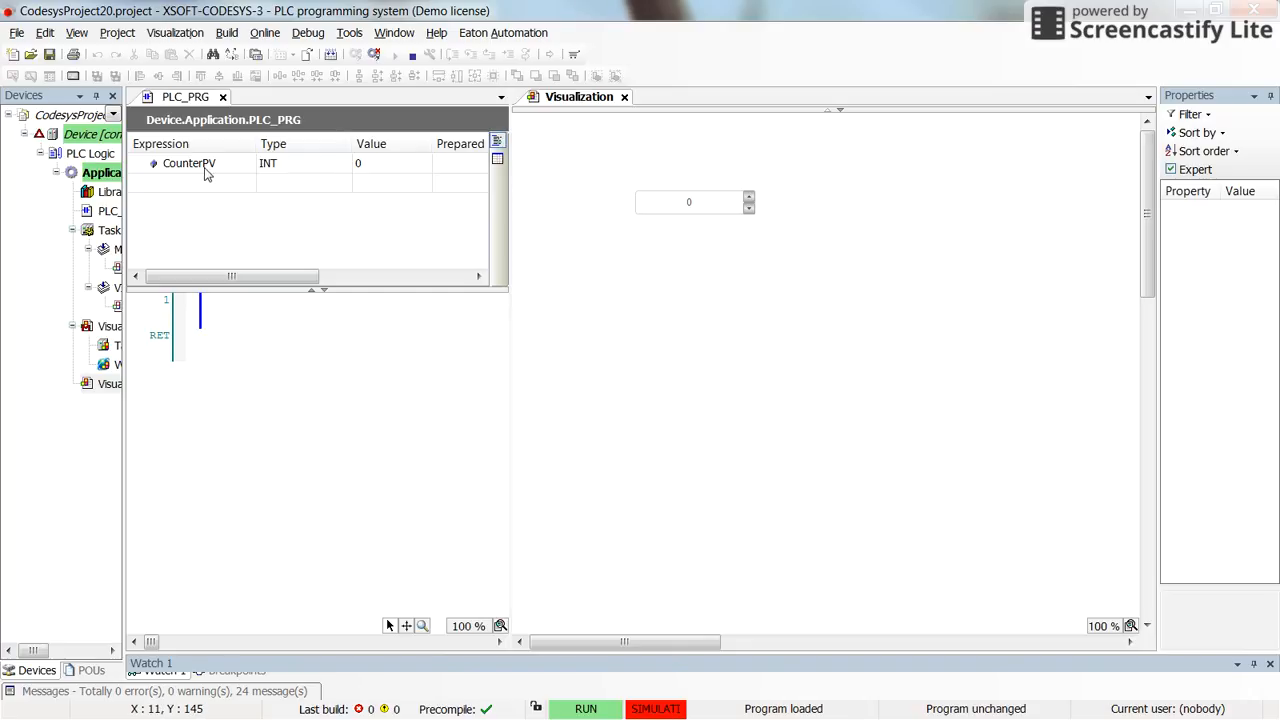
pyautogui.moveTo(336, 176)
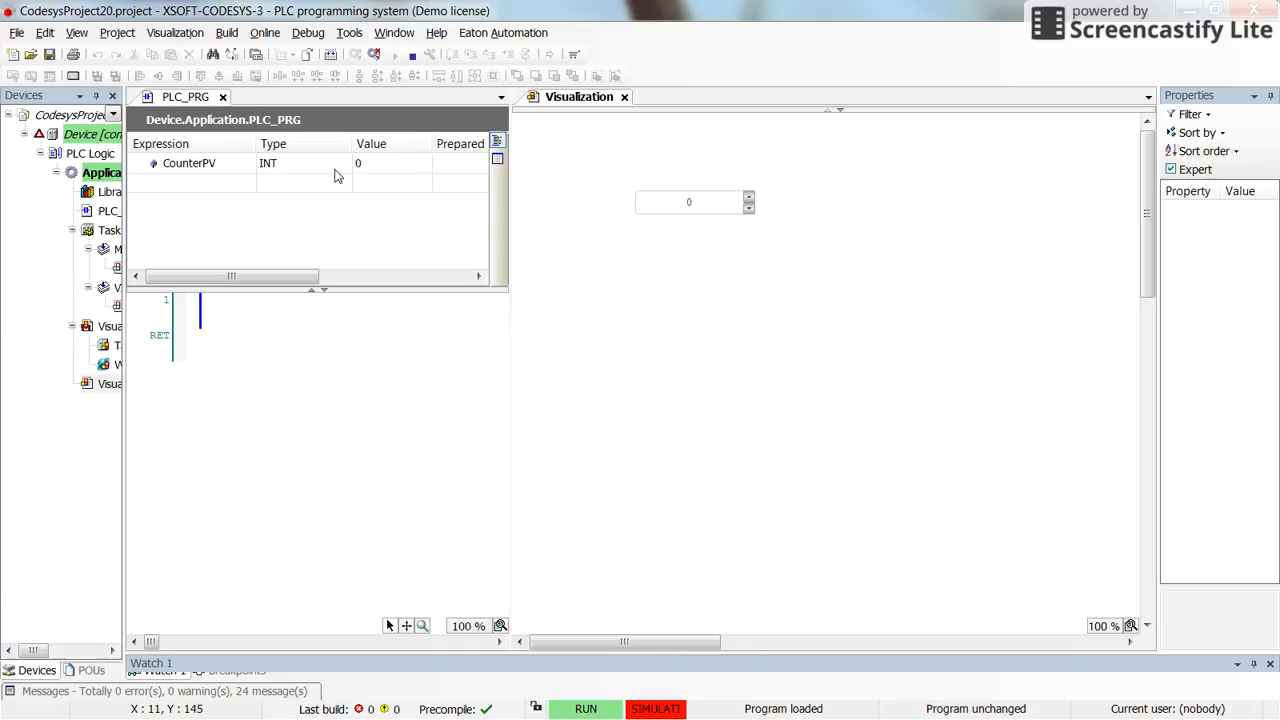
pyautogui.moveTo(660, 198)
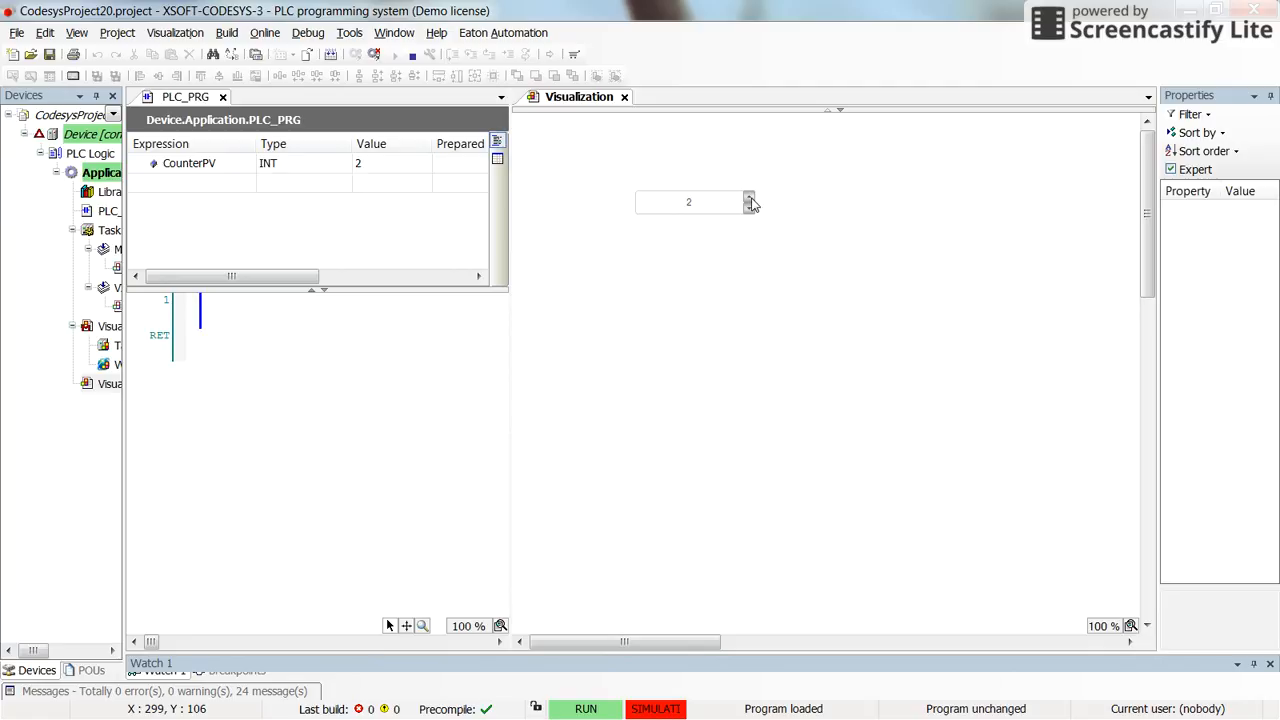
# Use the up arrow to raise CounterPV to 30, then the down arrow until it stops at 0
pyautogui.click(748, 200)
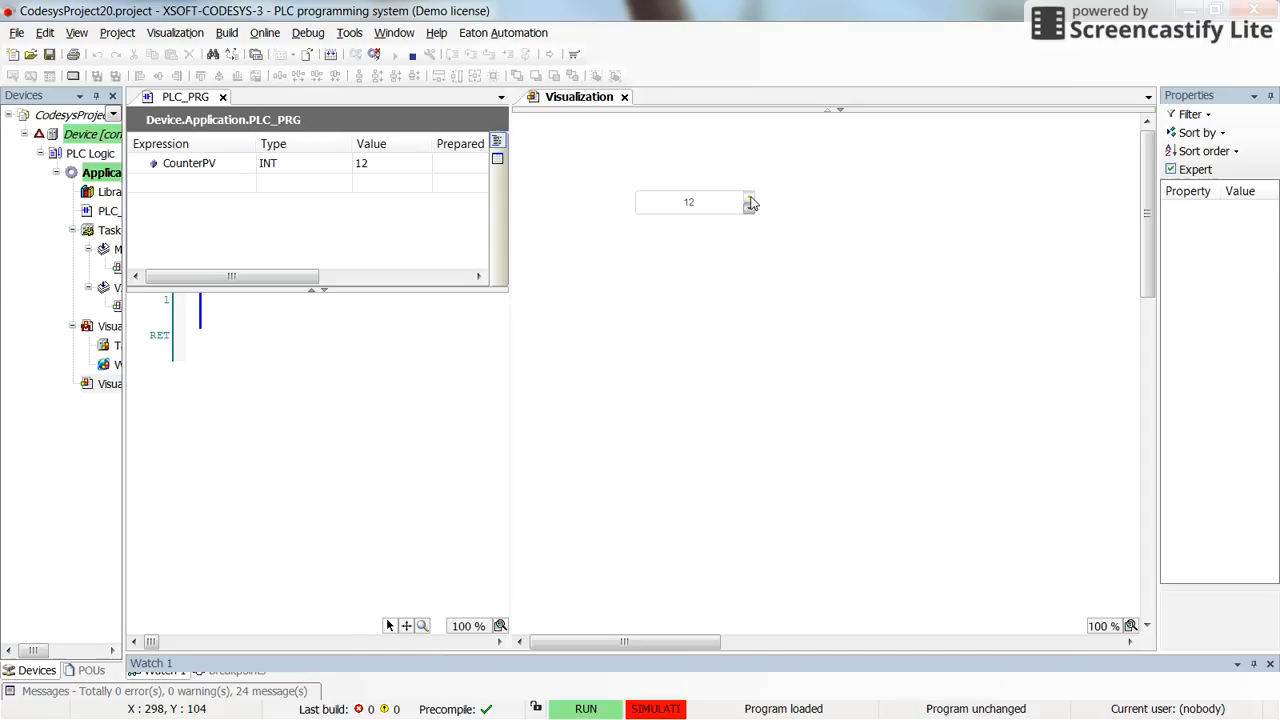
pyautogui.click(748, 200)
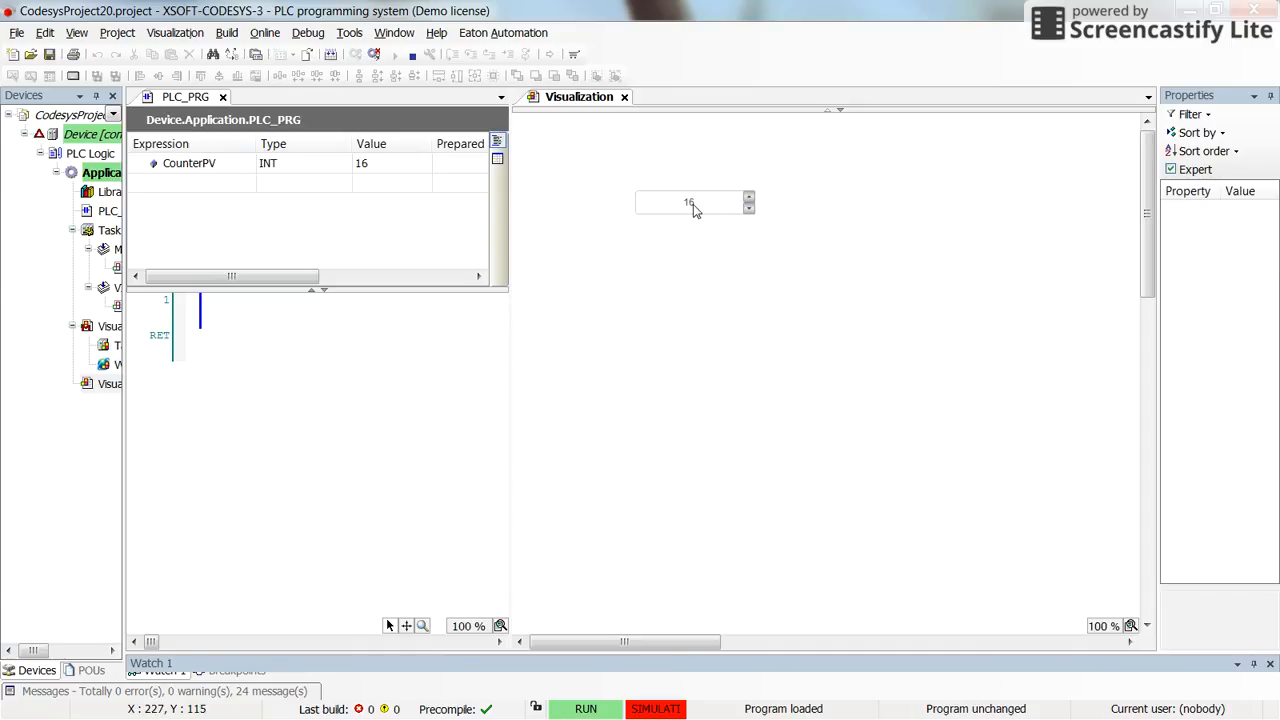
pyautogui.click(748, 200)
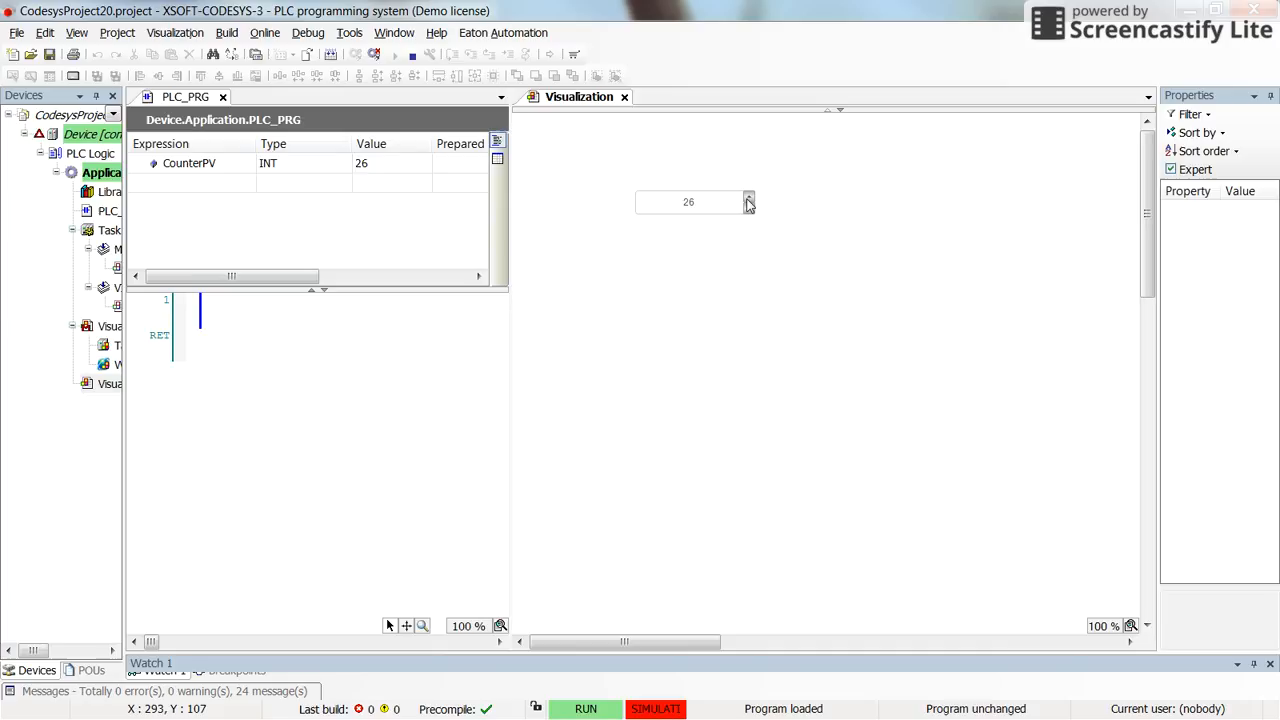
pyautogui.click(748, 200)
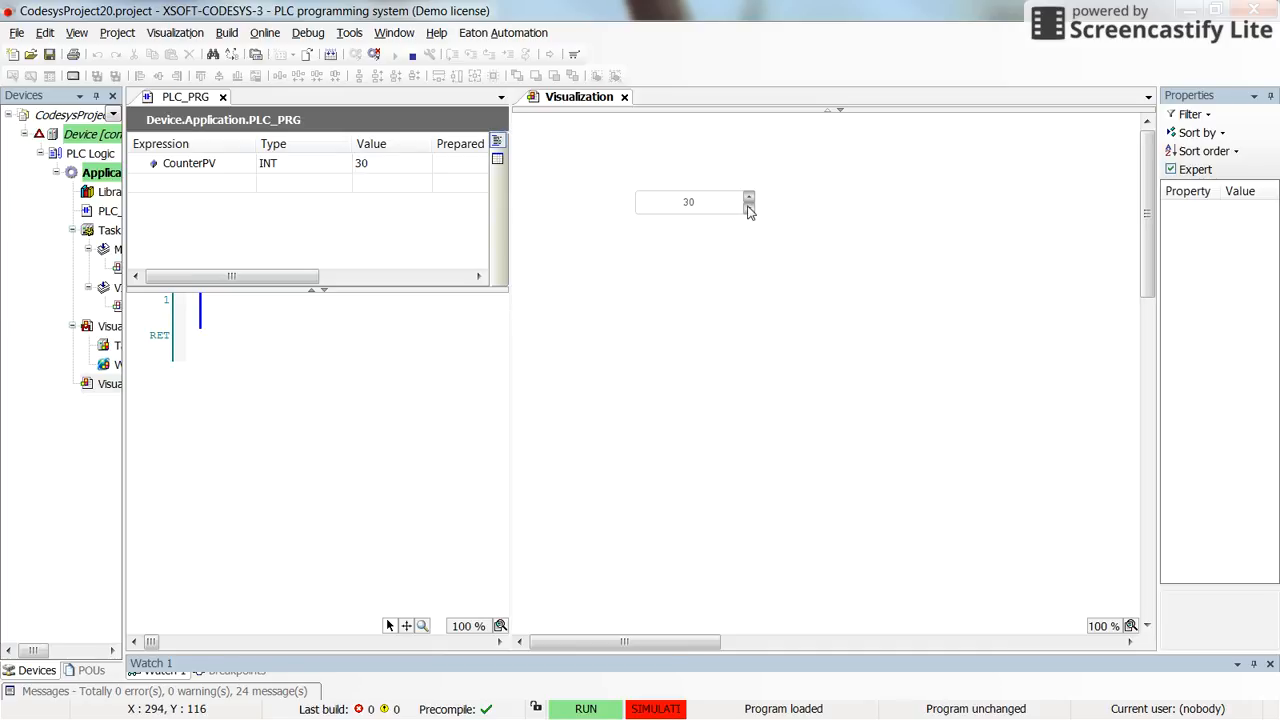
pyautogui.click(748, 204)
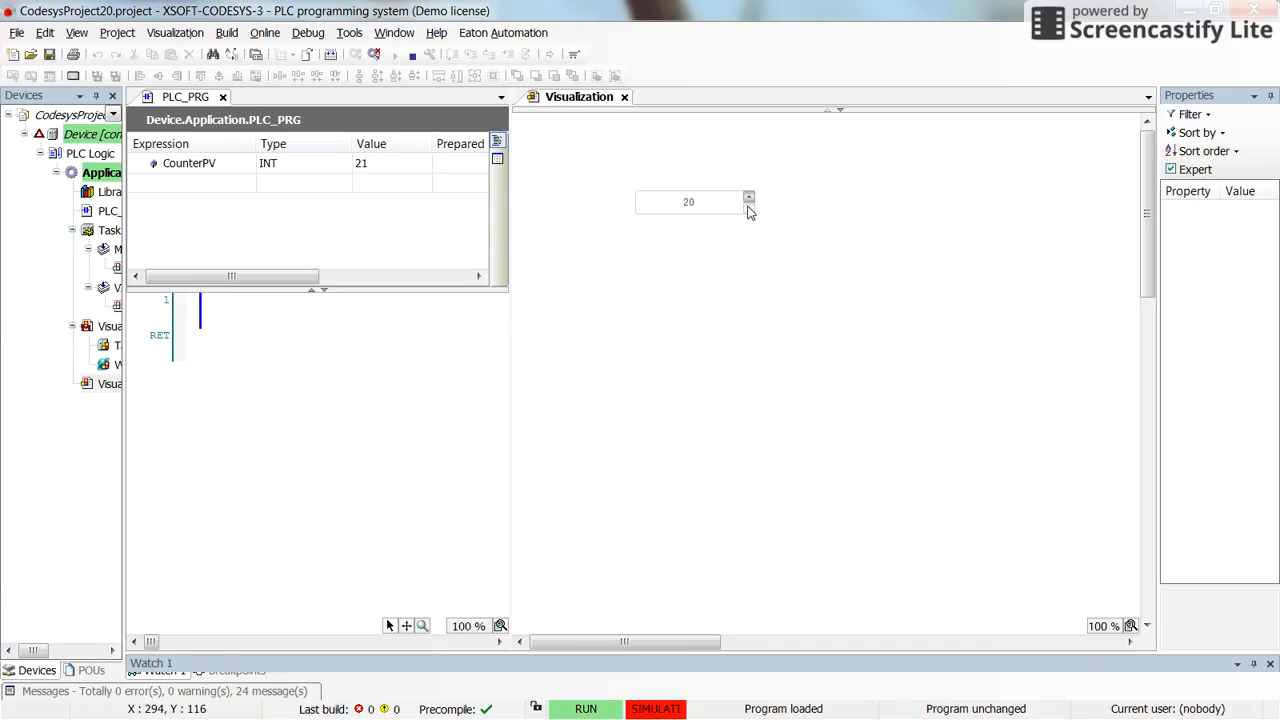
pyautogui.click(748, 206)
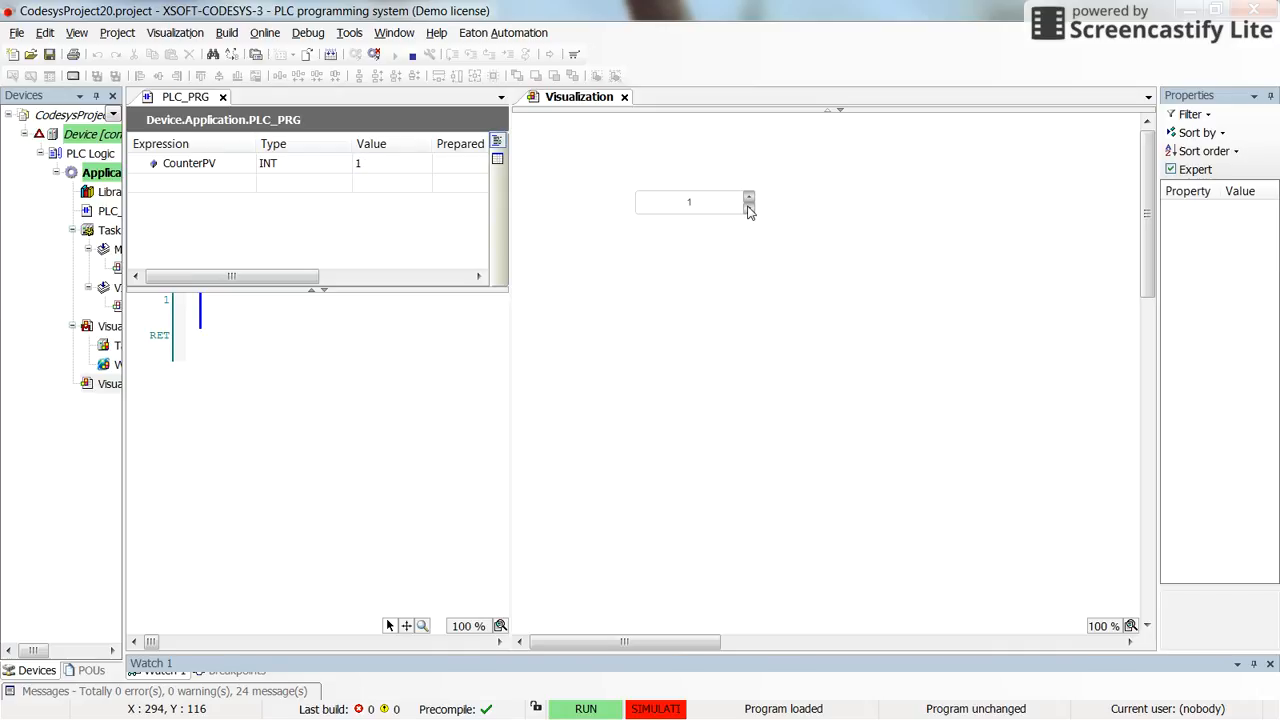
pyautogui.click(748, 204)
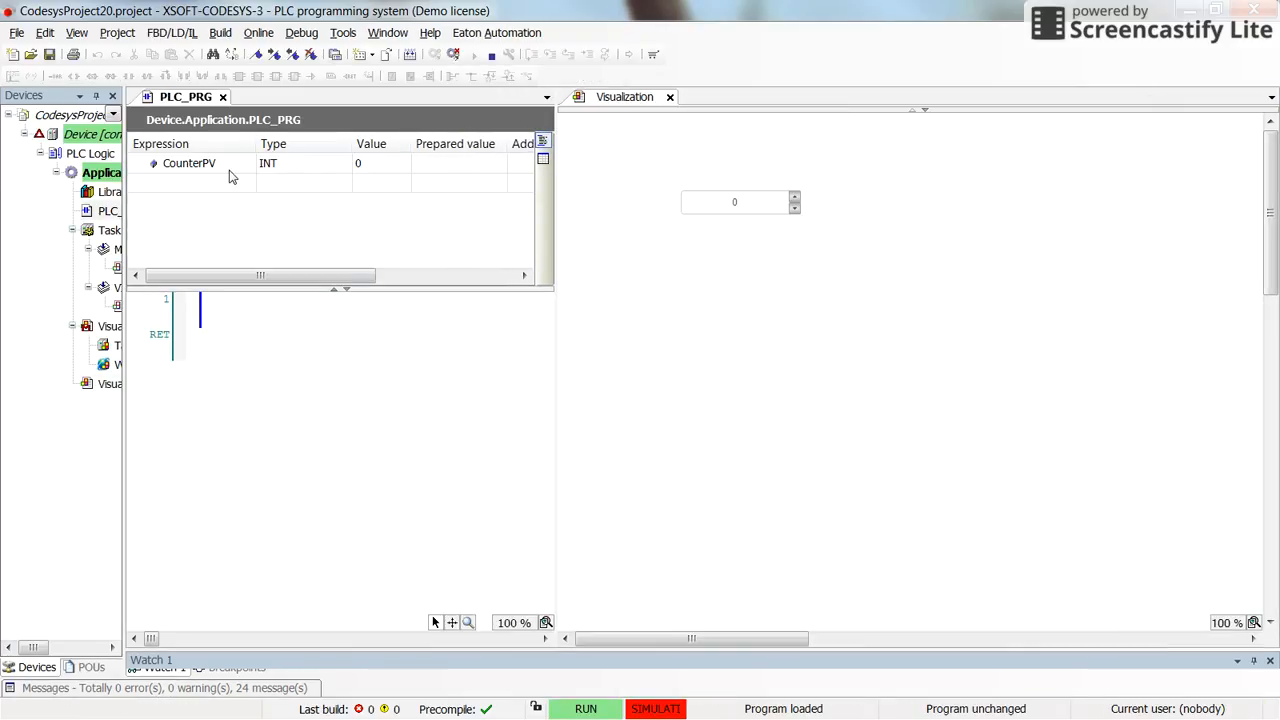
pyautogui.moveTo(716, 208)
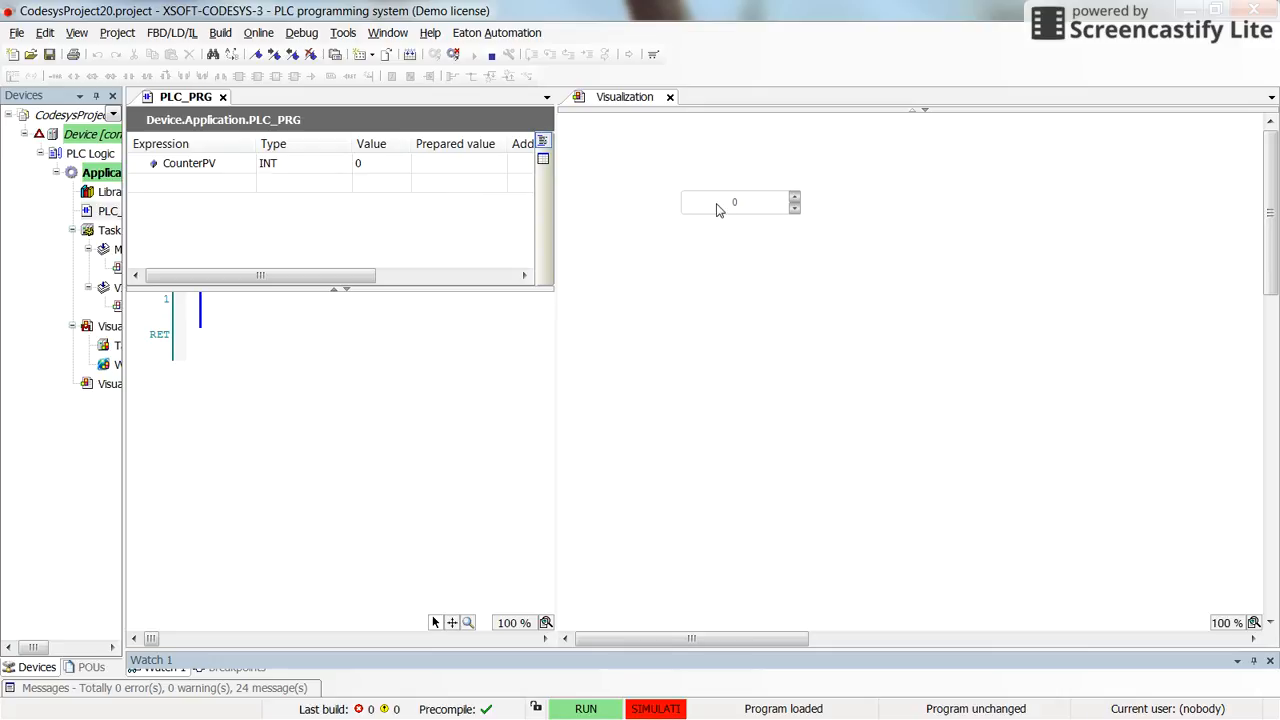
# Write a prepared value of -9 to CounterPV from the watch list, below the spin control's minimum
pyautogui.click(456, 164)
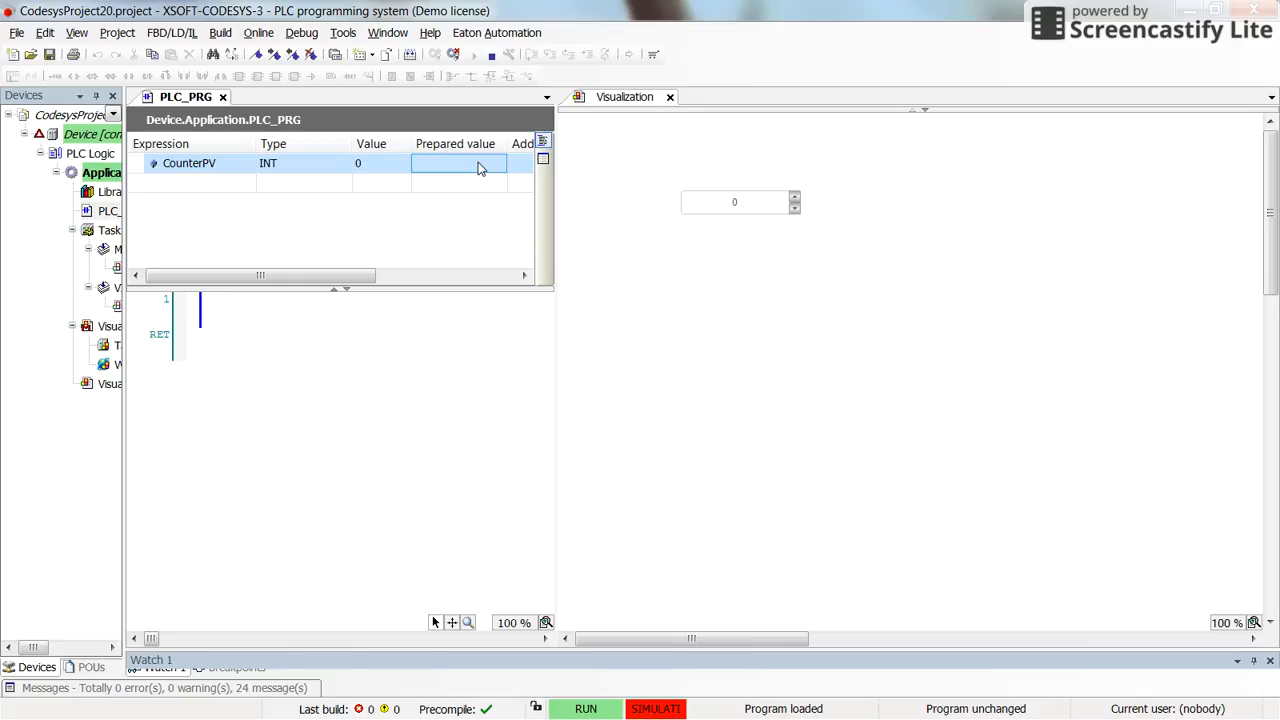
pyautogui.write('-9')
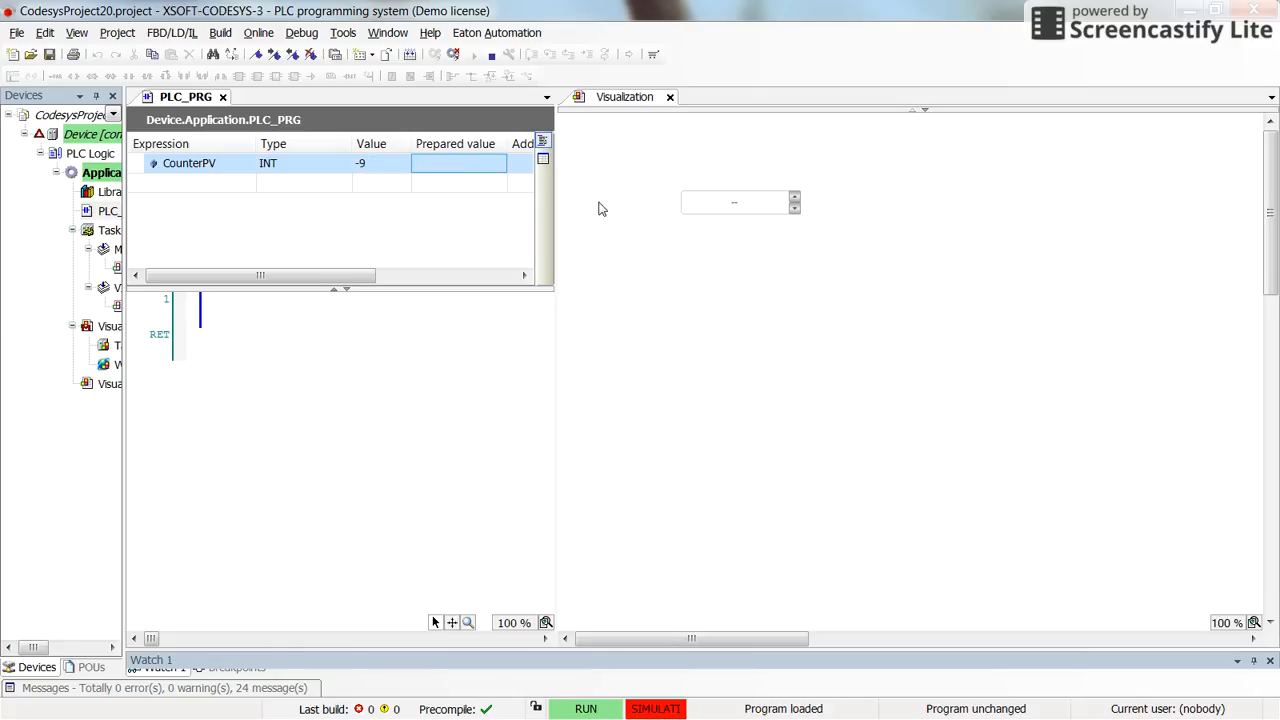
pyautogui.moveTo(744, 212)
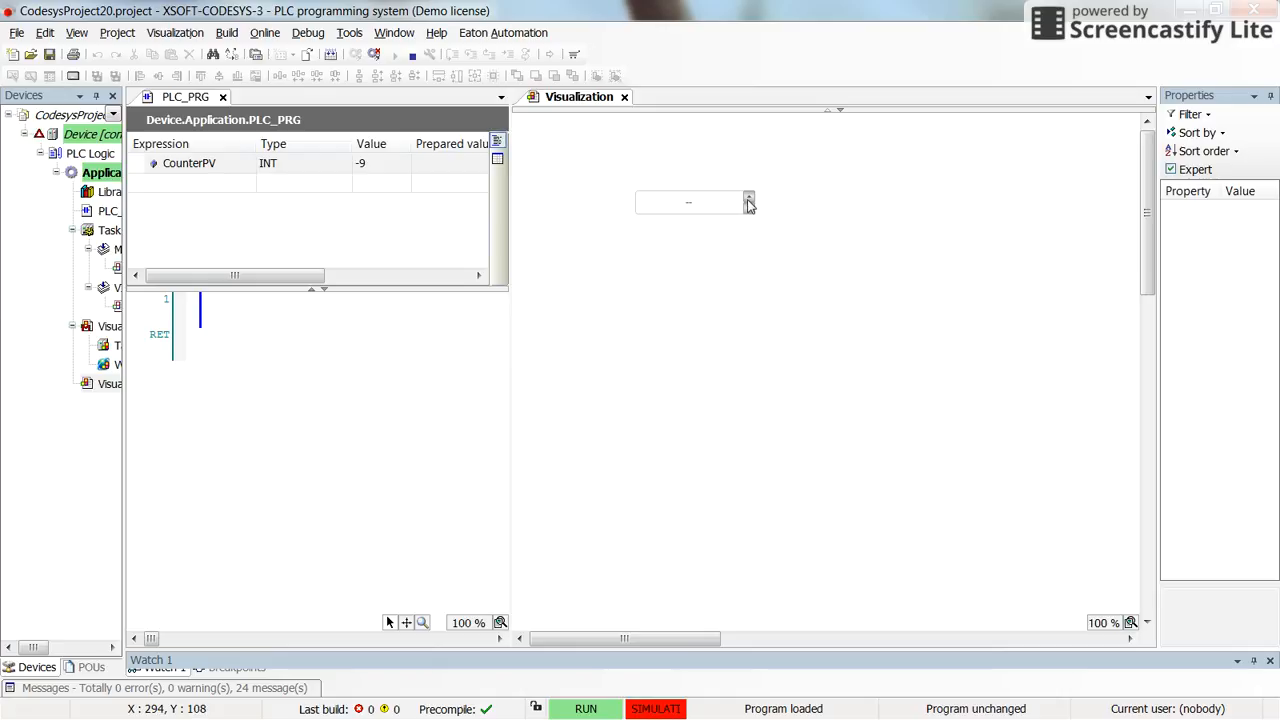
pyautogui.moveTo(752, 206)
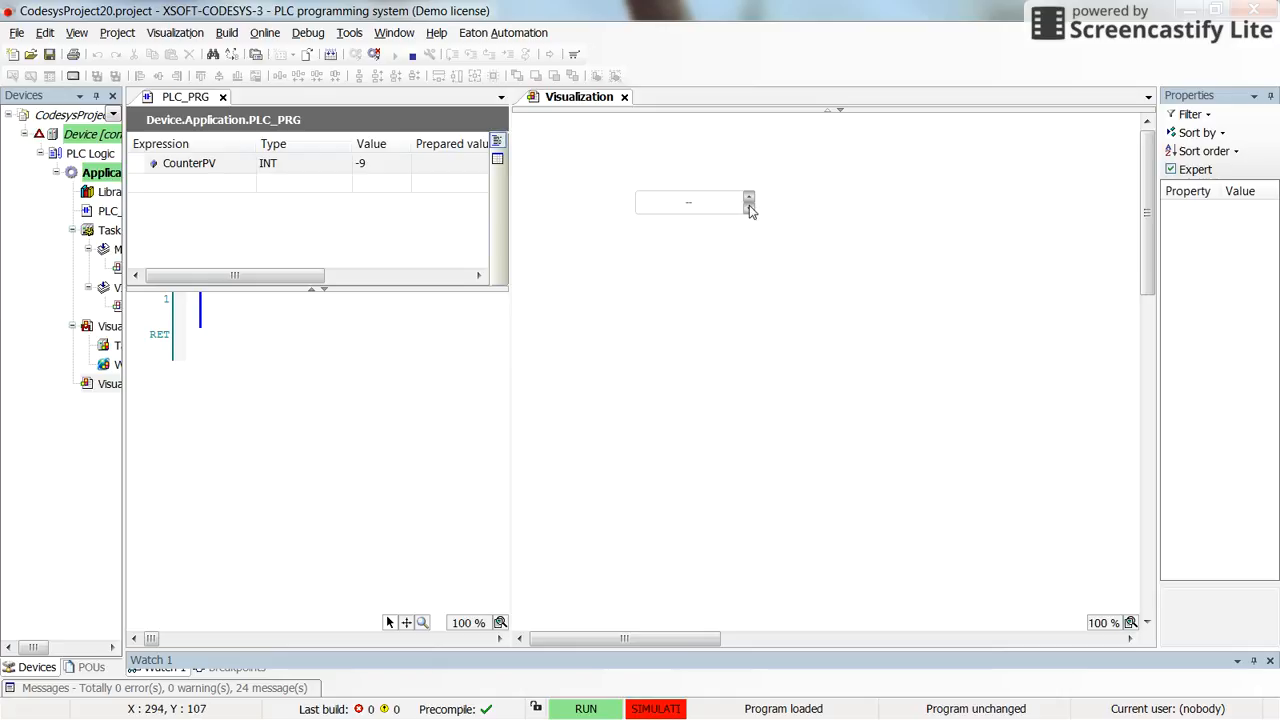
pyautogui.moveTo(388, 176)
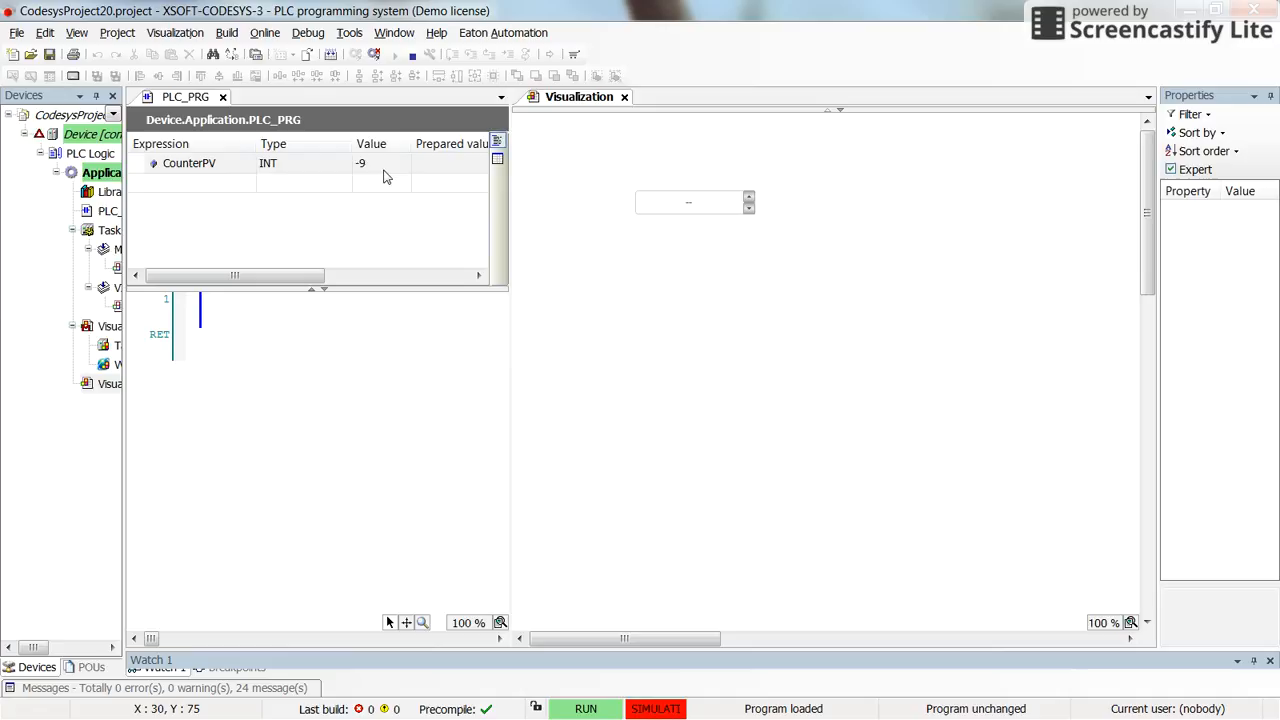
# Write a prepared value of 5 to CounterPV so the spin control displays 5 again
pyautogui.click(440, 164)
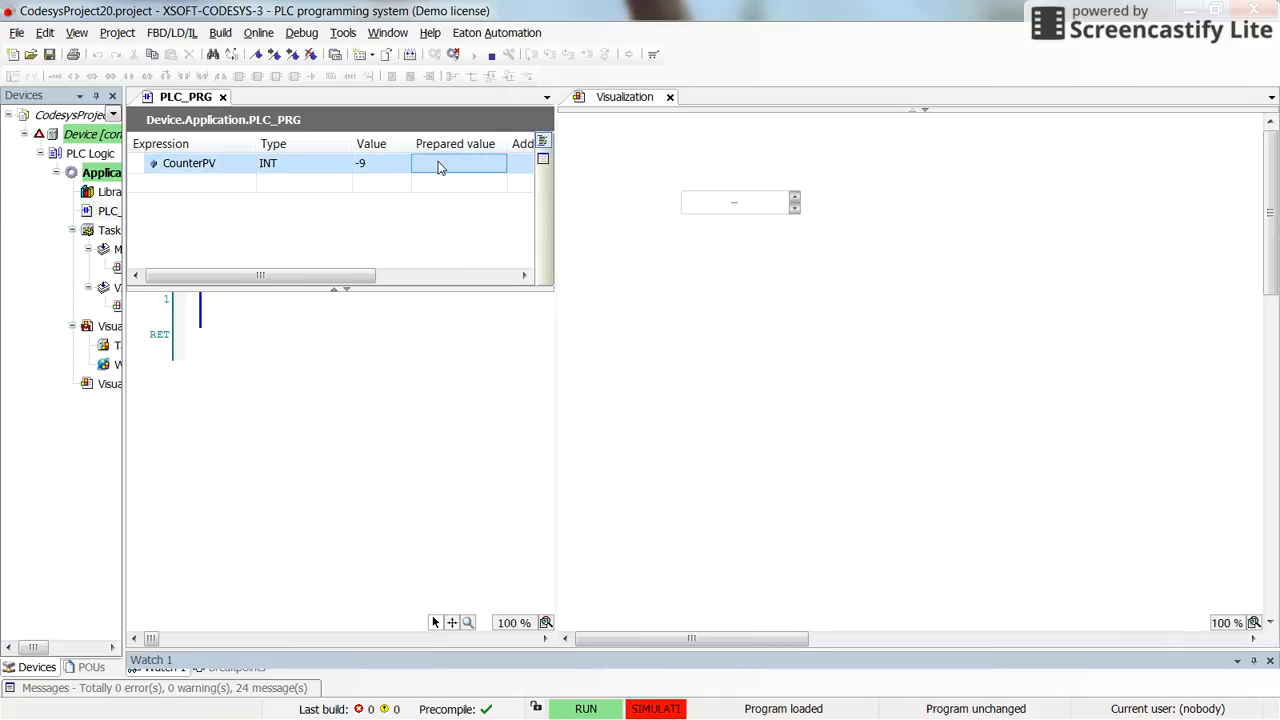
pyautogui.write('5')
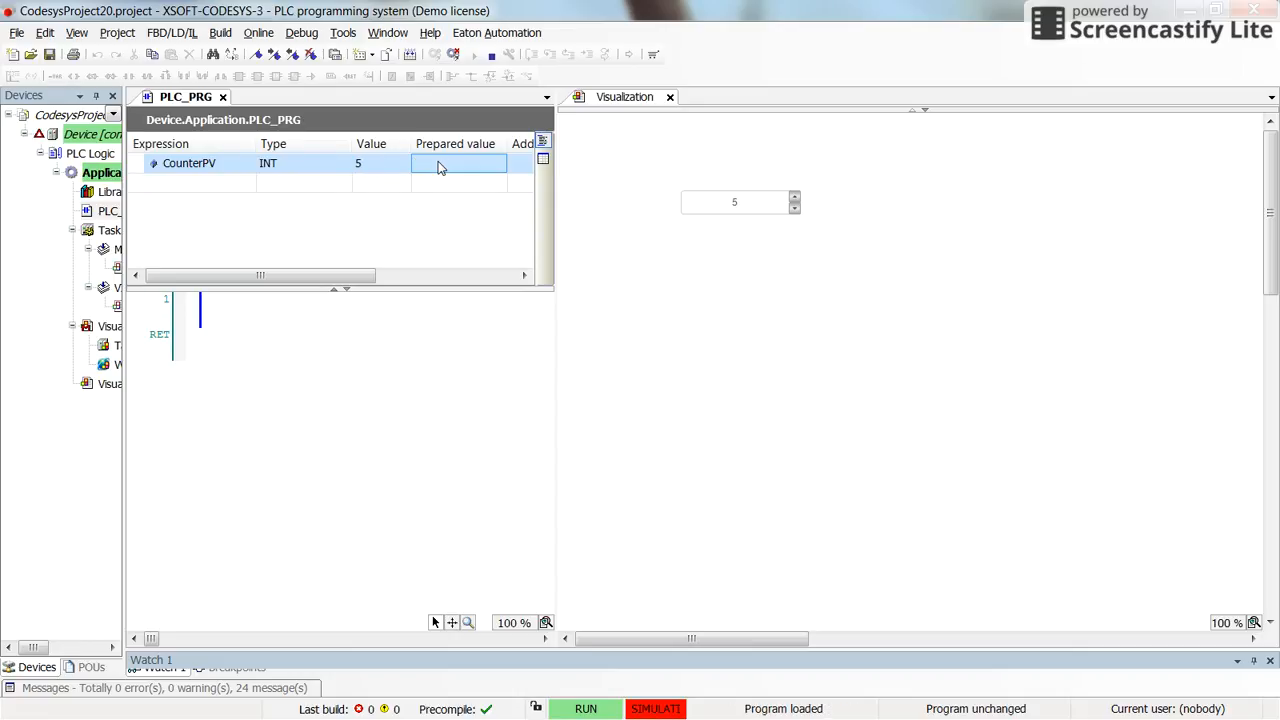
pyautogui.moveTo(724, 224)
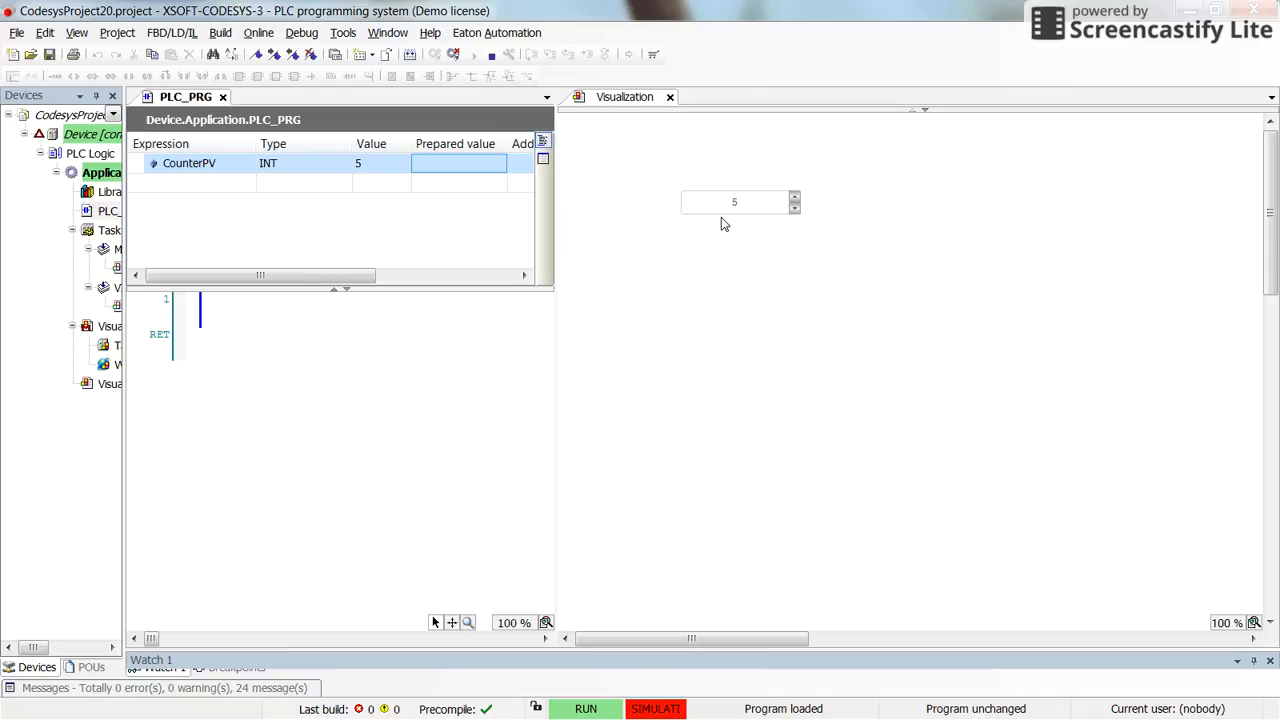
# Nudge CounterPV up from 5, back down, and leave it reading 4 in both views
pyautogui.click(794, 198)
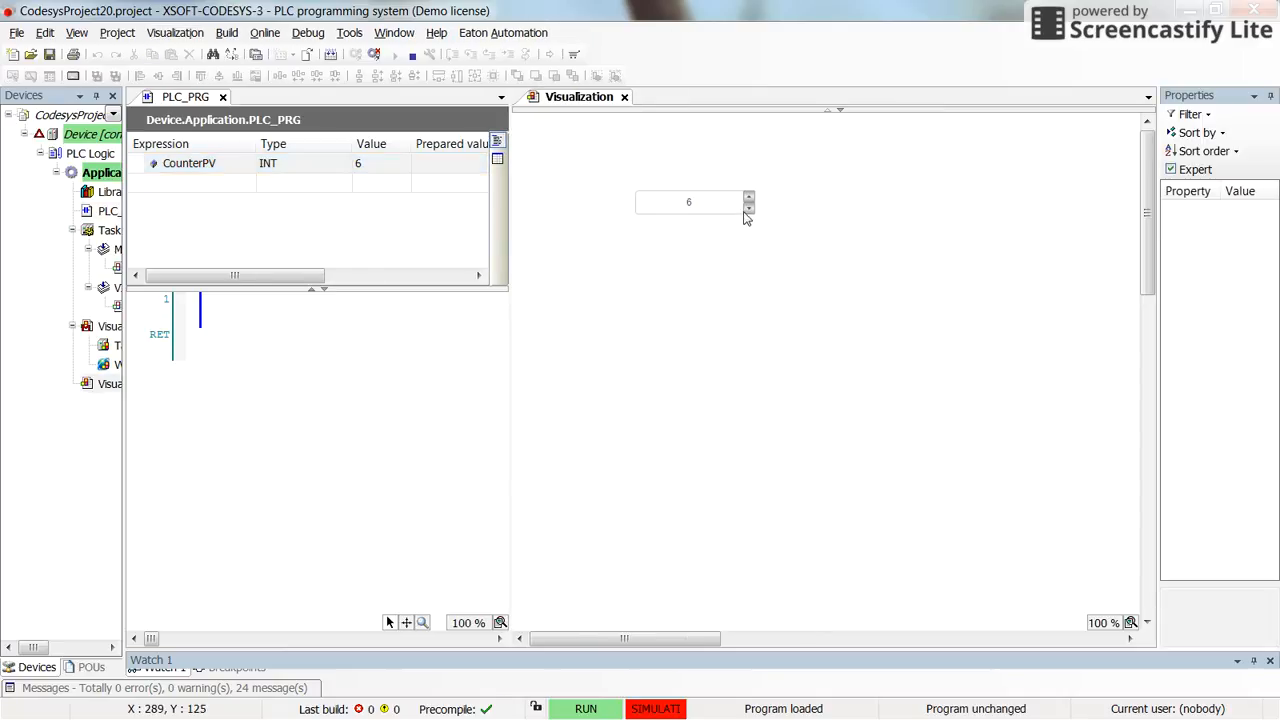
pyautogui.click(748, 210)
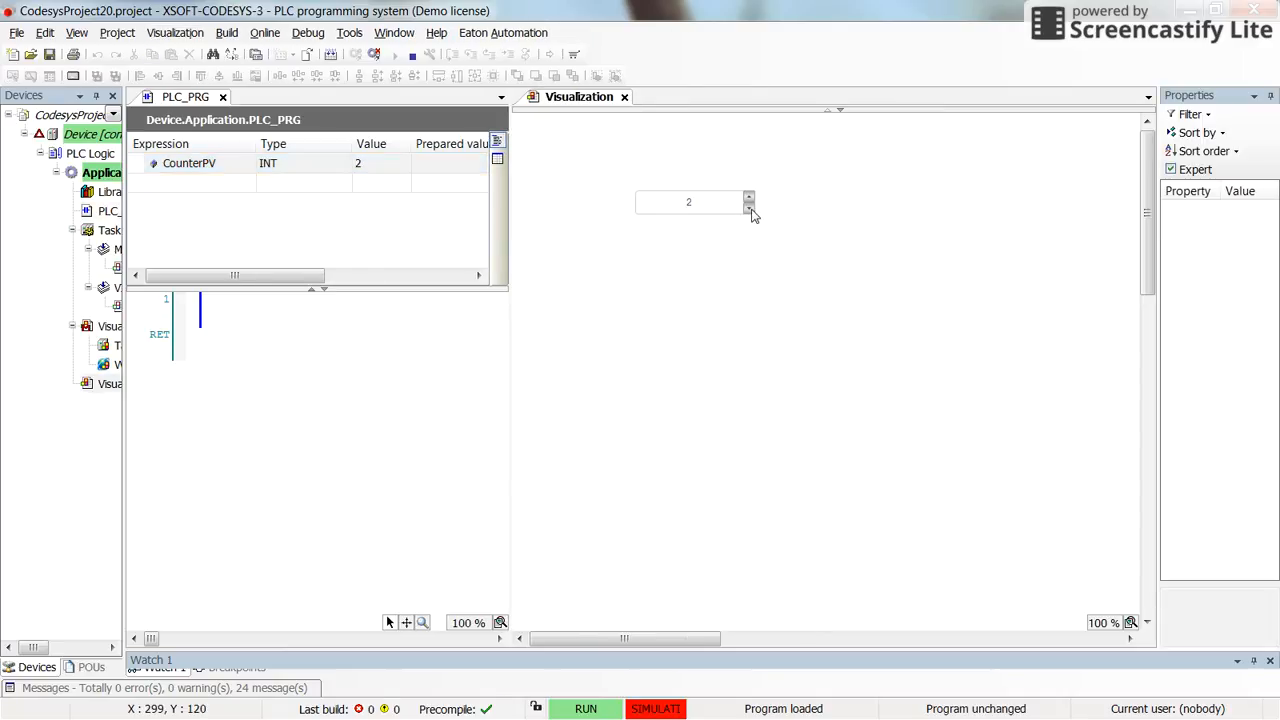
pyautogui.click(748, 198)
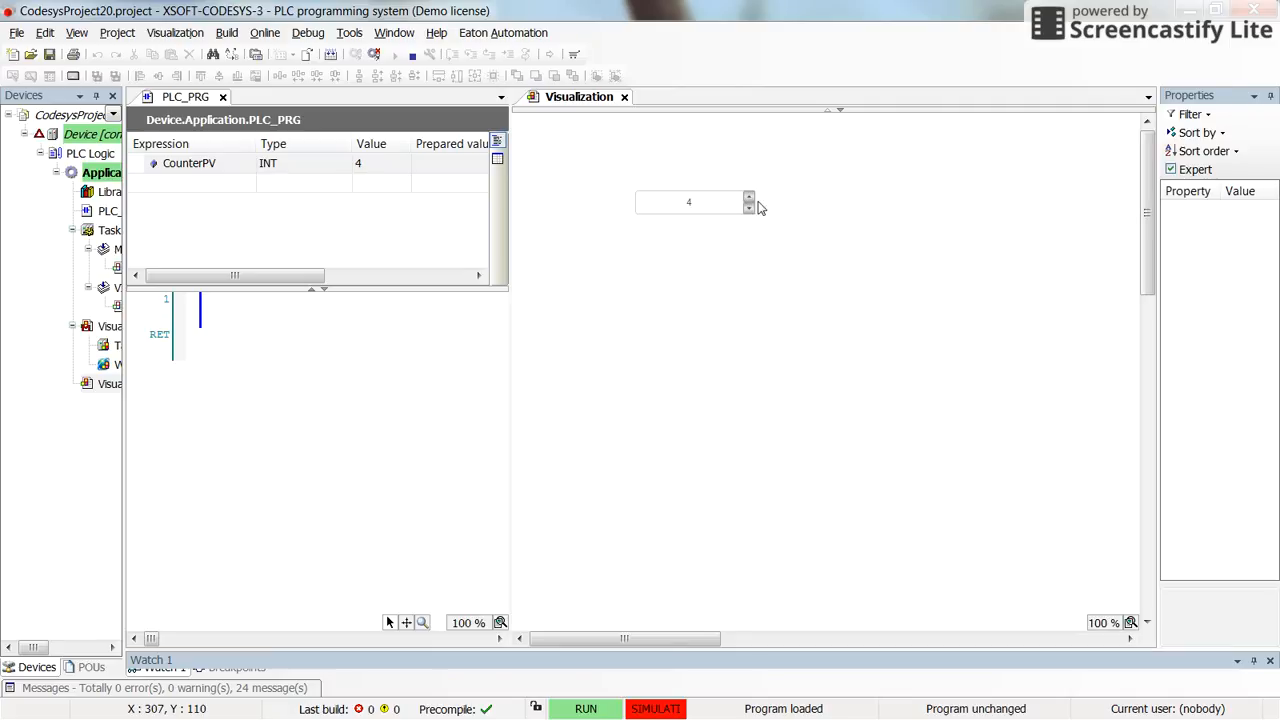
pyautogui.moveTo(650, 276)
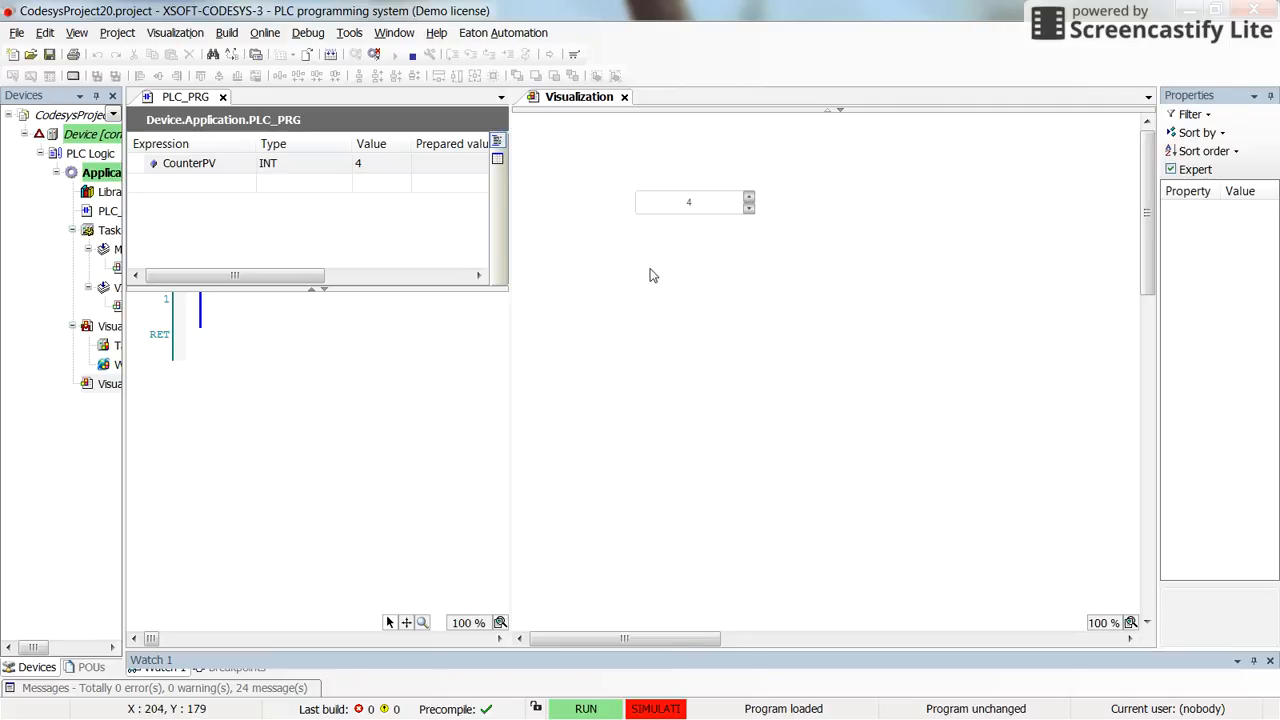
pyautogui.moveTo(520, 188)
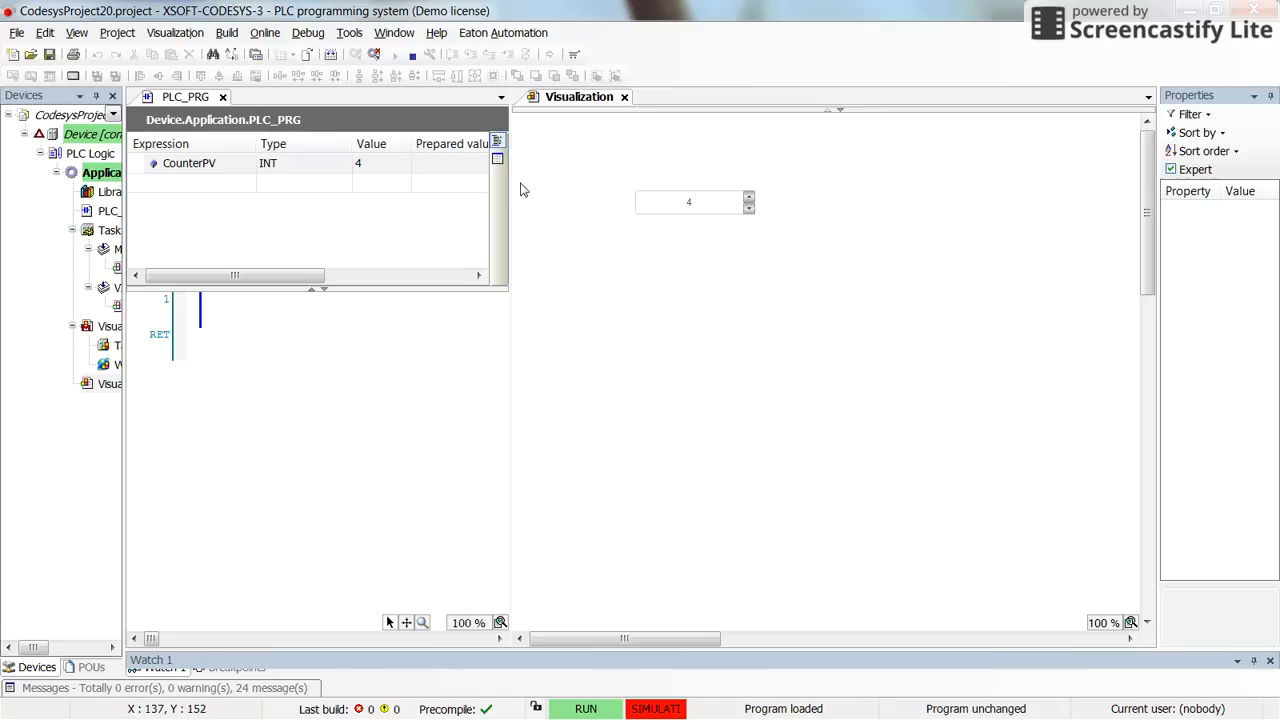